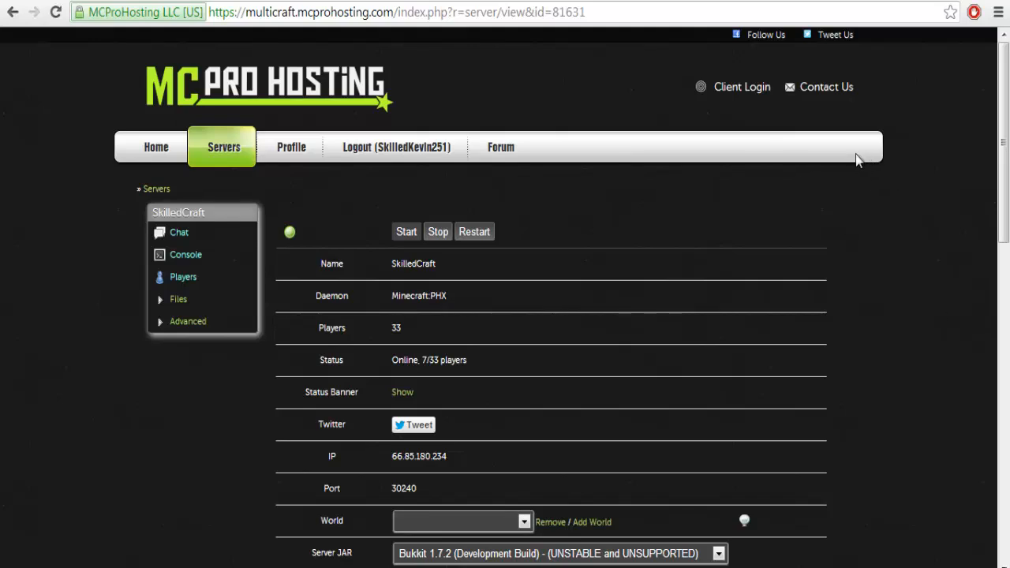
mouse_move(908, 136)
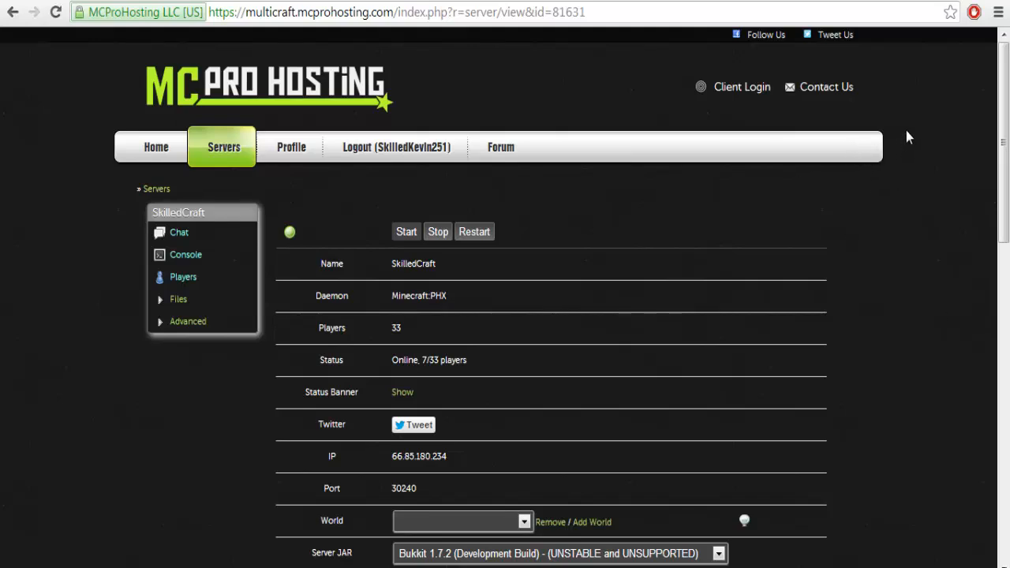
mouse_move(954, 111)
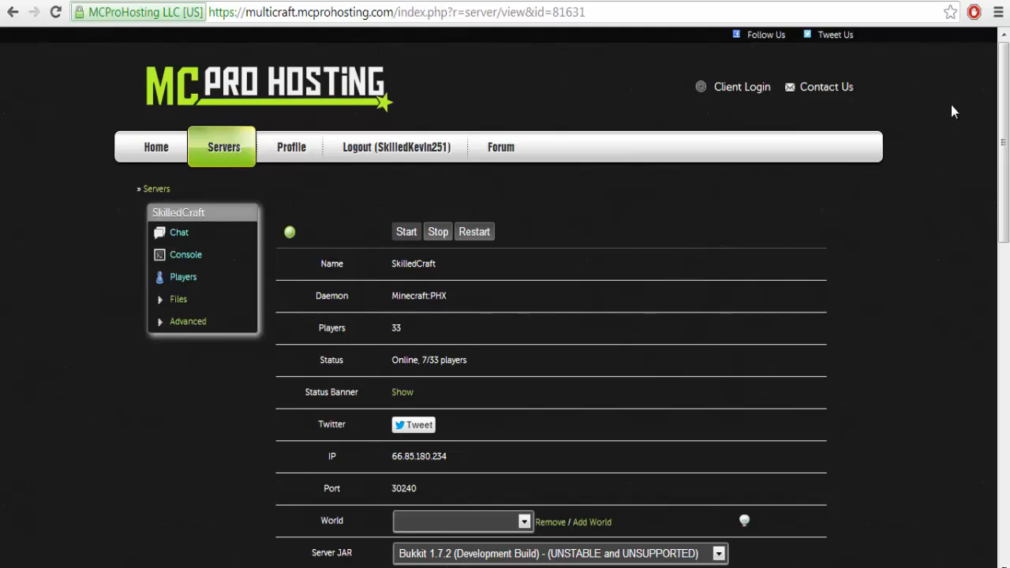
mouse_move(946, 177)
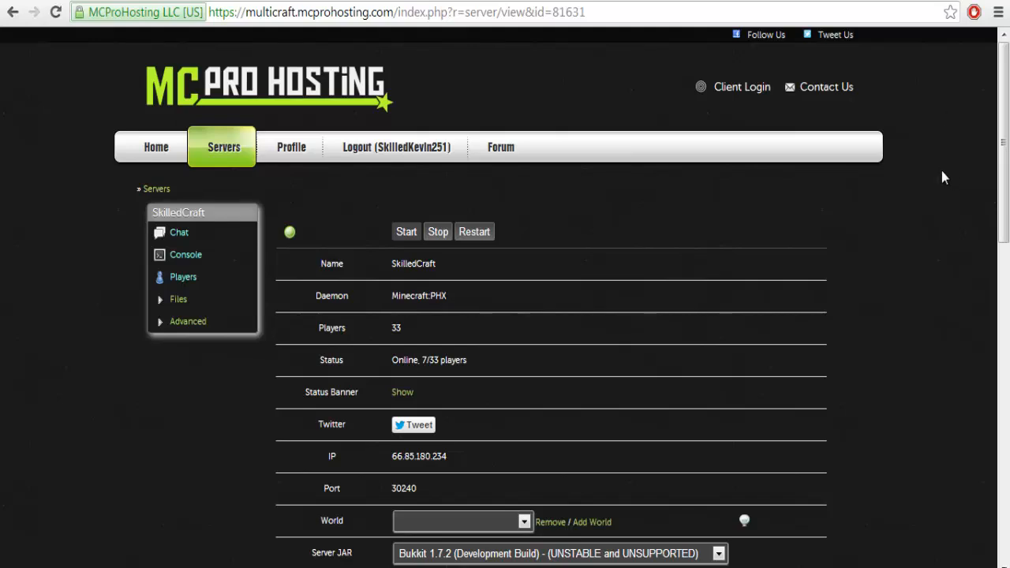
mouse_move(962, 214)
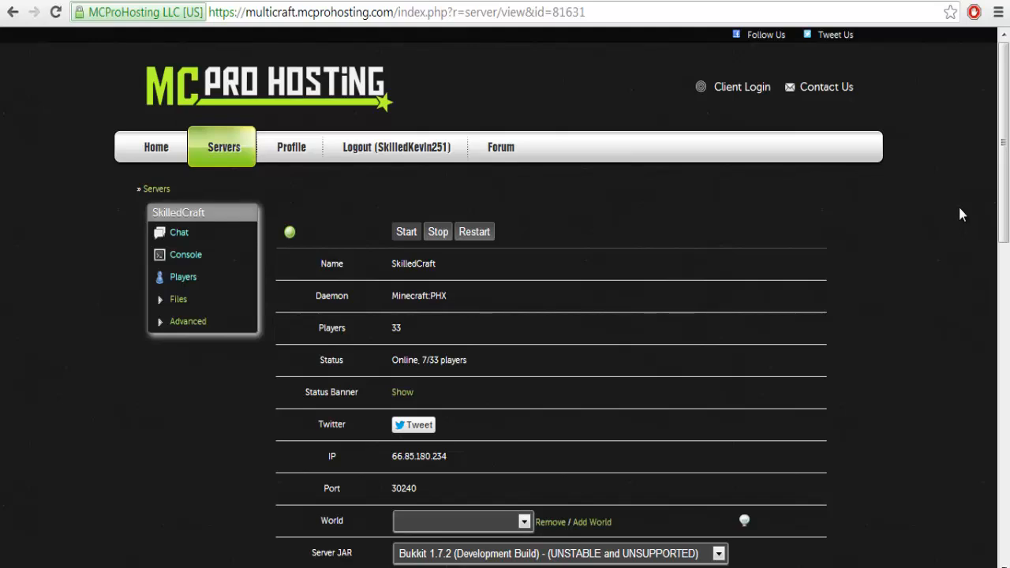
mouse_move(558, 152)
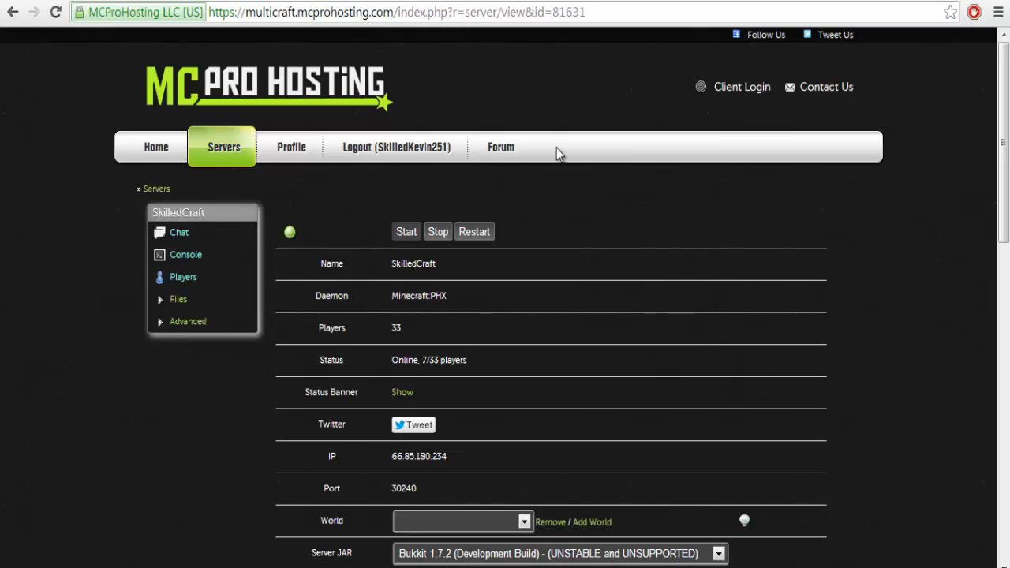
mouse_move(607, 254)
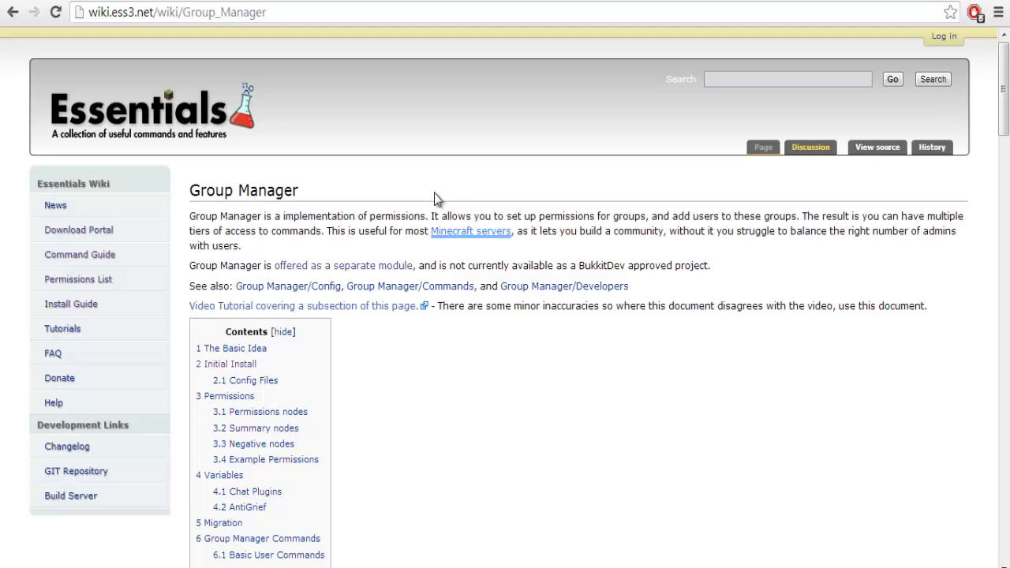
Download the Group Manager zip from the Essentials Wiki Download Portal.
scroll("down", 3)
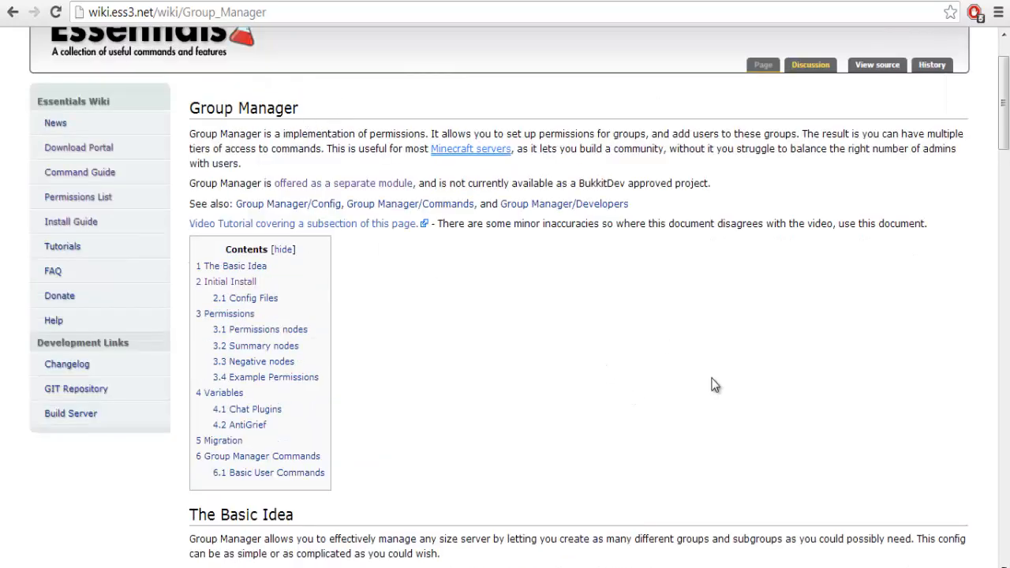
scroll("down", 3)
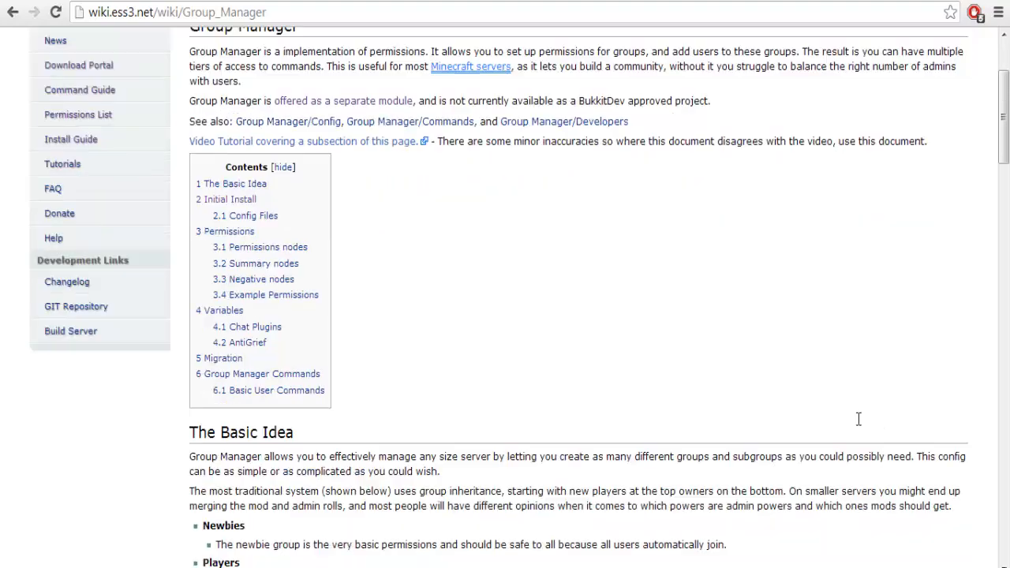
scroll("up", 3)
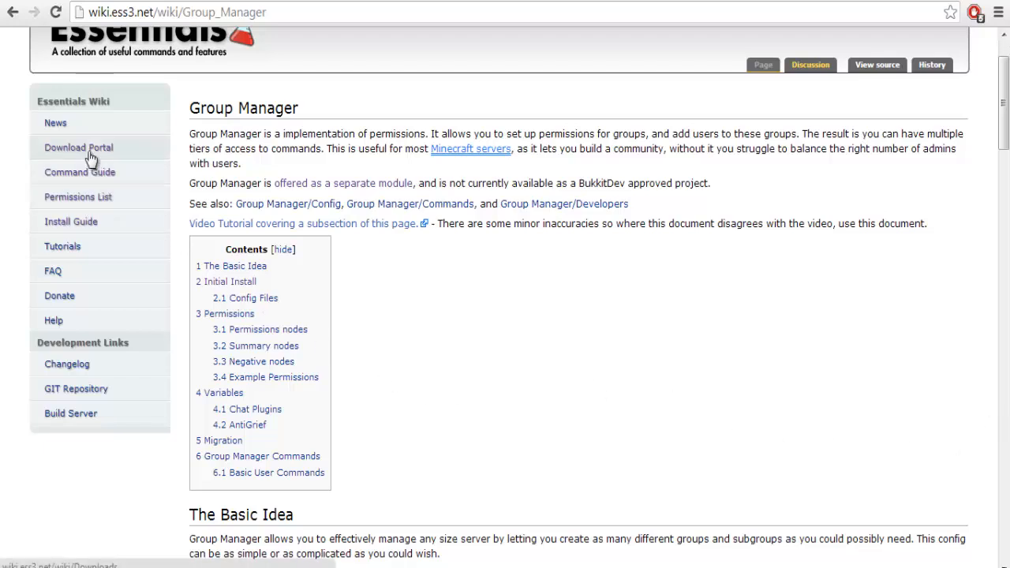
left_click(78, 147)
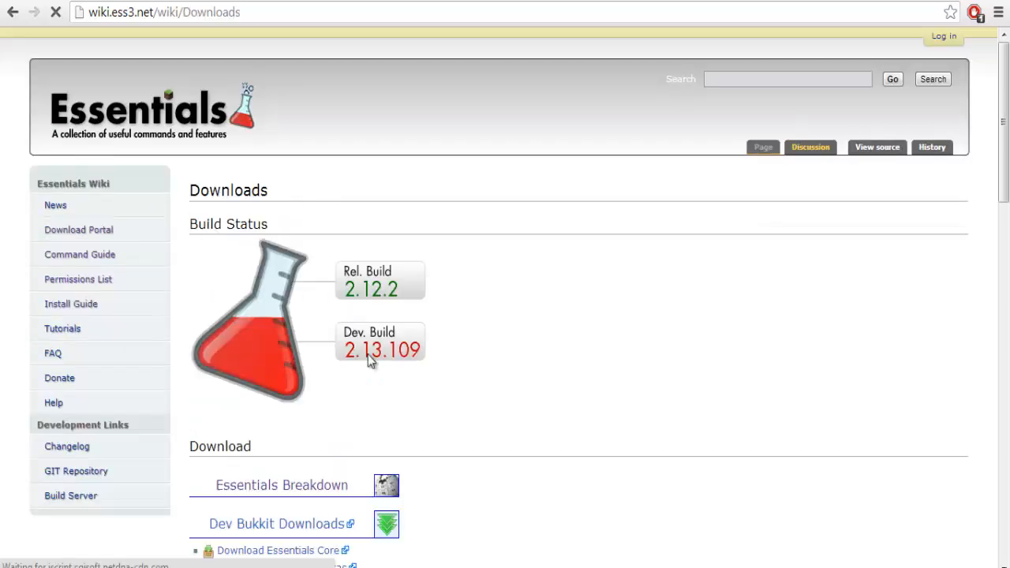
scroll("down", 3)
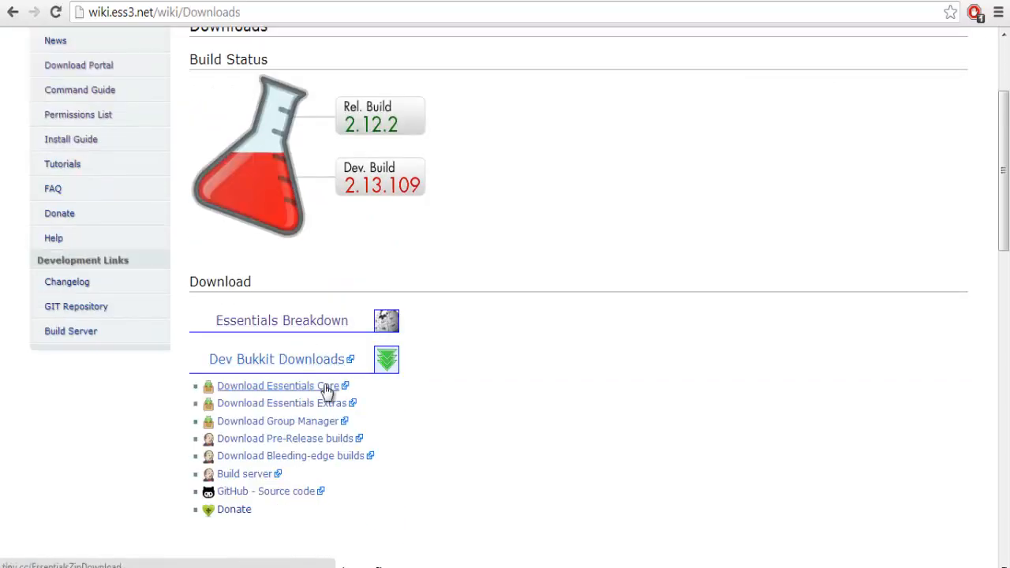
mouse_move(305, 428)
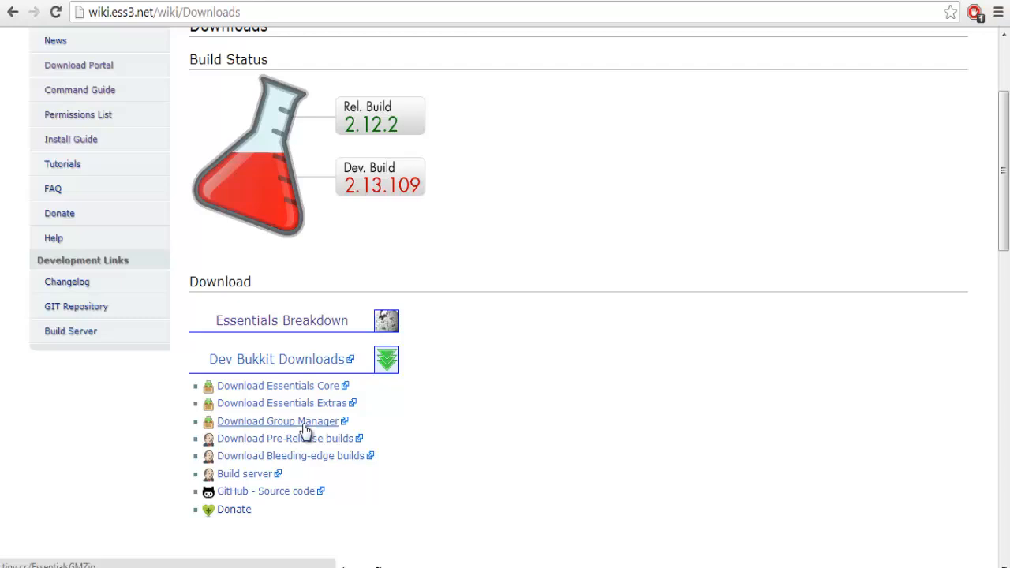
left_click(276, 420)
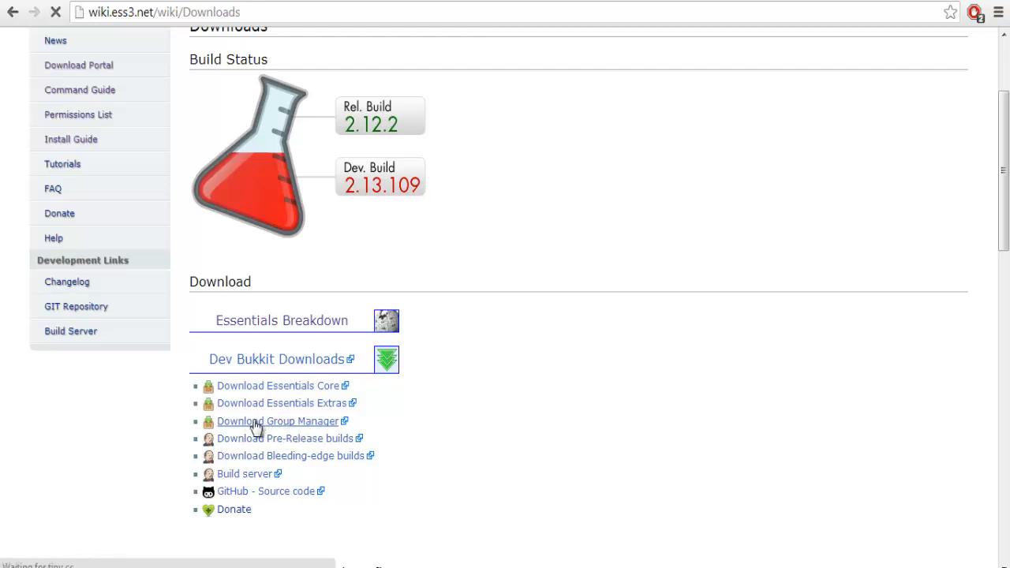
left_click(277, 421)
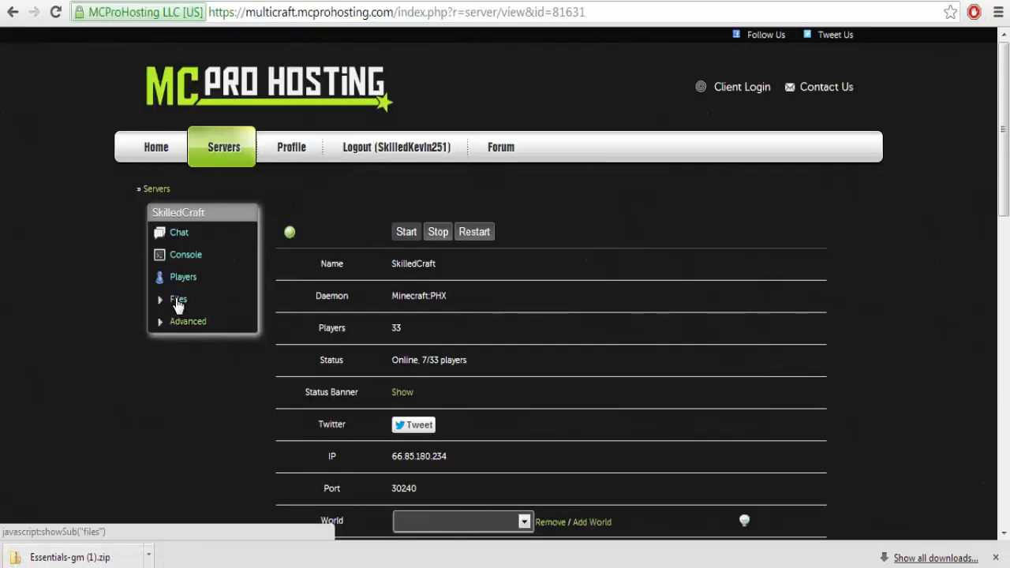
Upload Essentials-gm (1).zip to /plugins via FTP File Access, unpacking the archive.
left_click(178, 299)
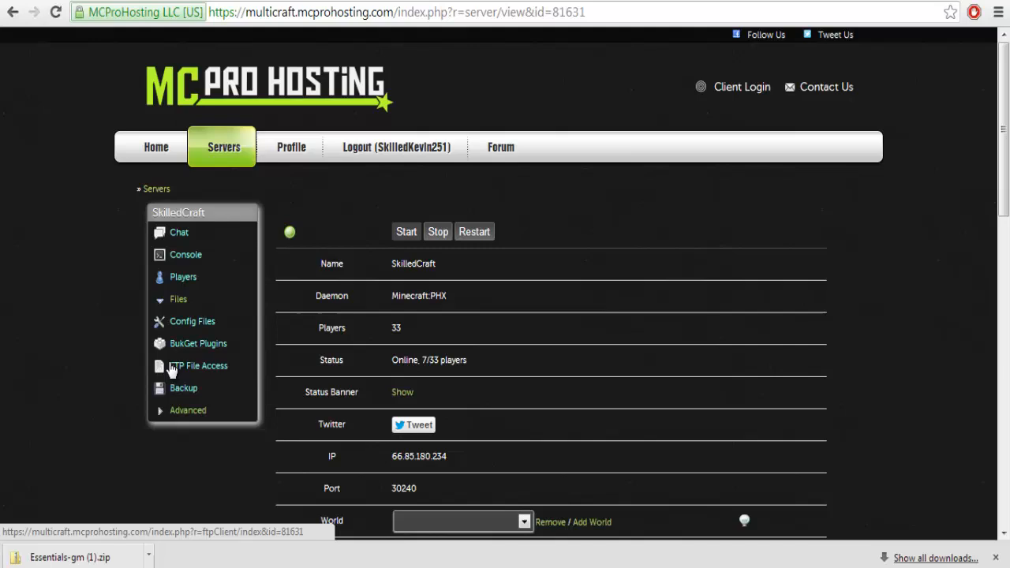
left_click(199, 366)
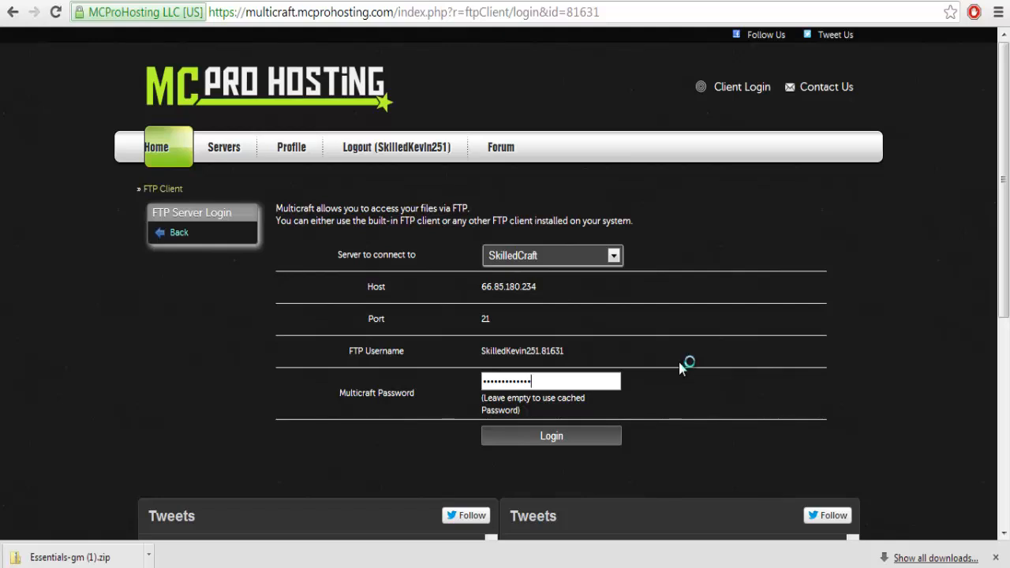
left_click(551, 436)
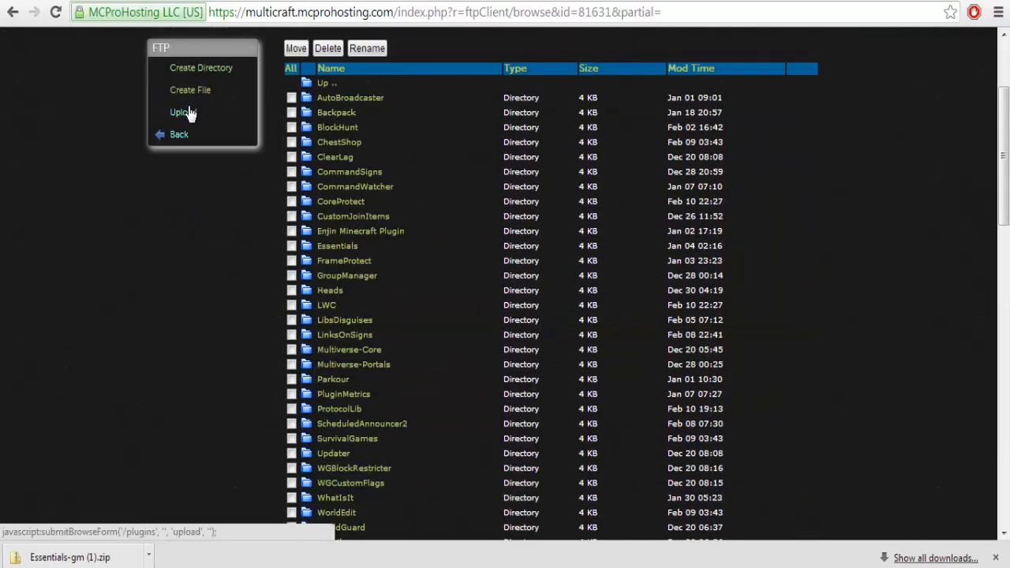
left_click(183, 112)
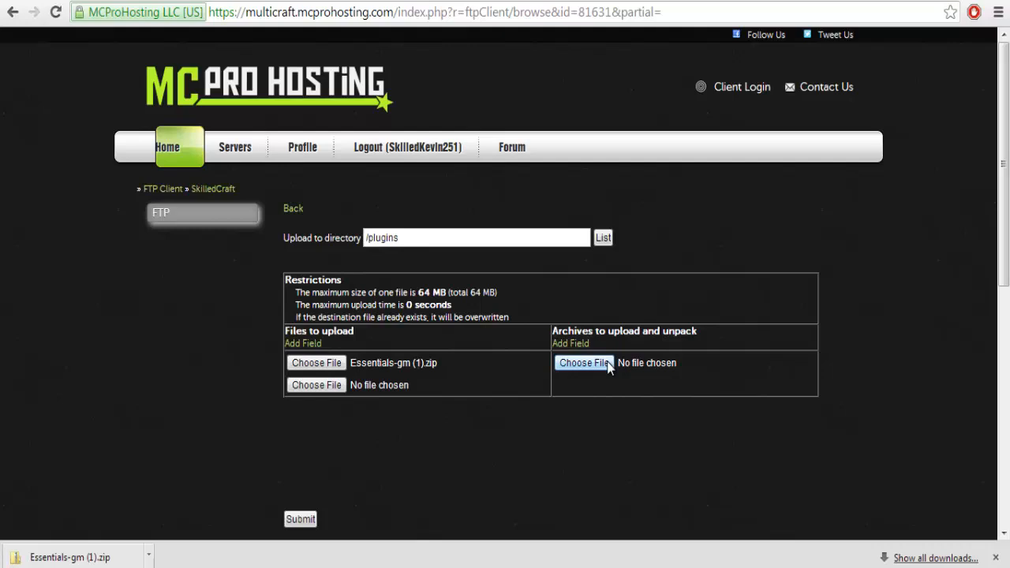
left_click(584, 362)
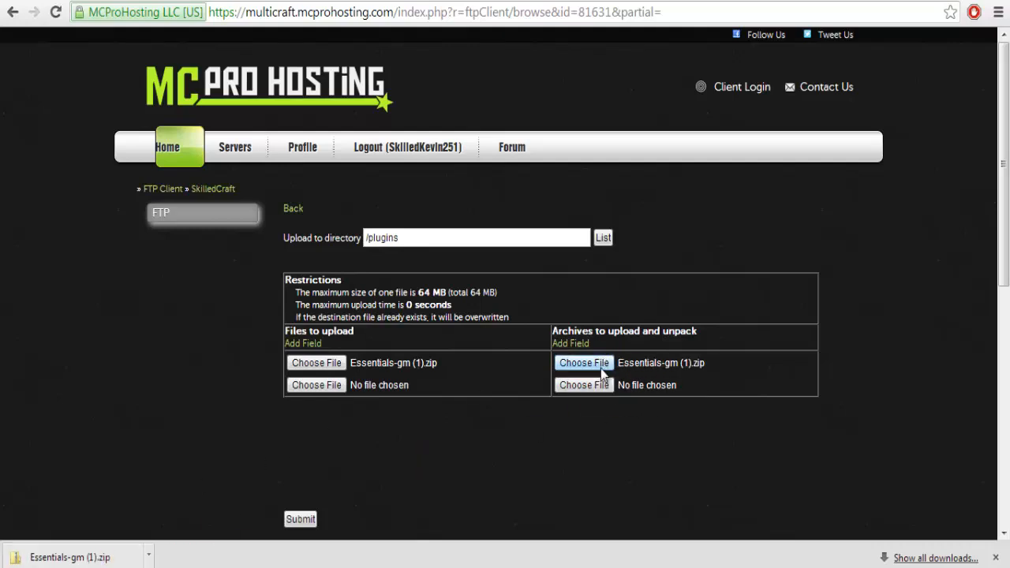
mouse_move(813, 319)
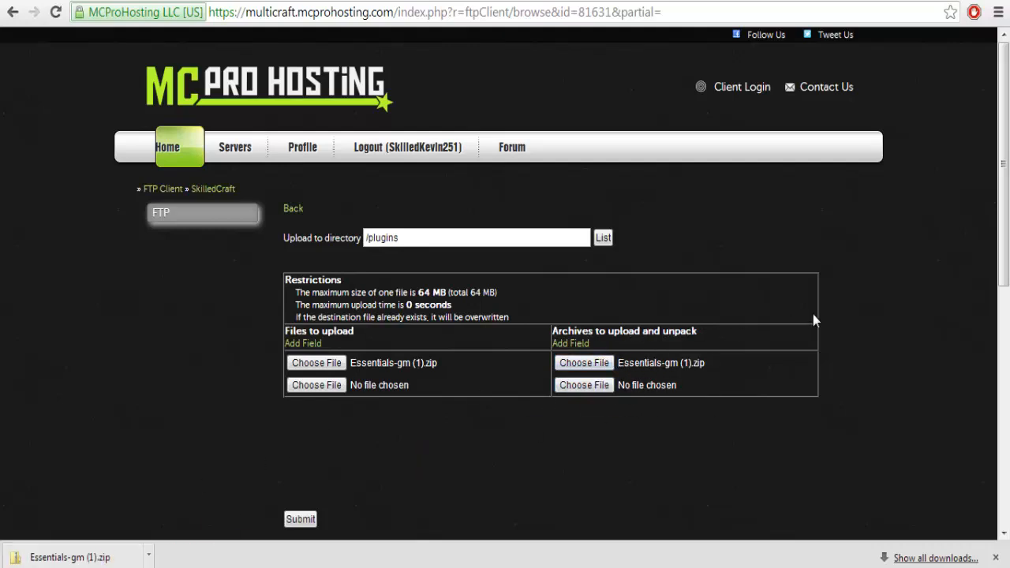
mouse_move(293, 208)
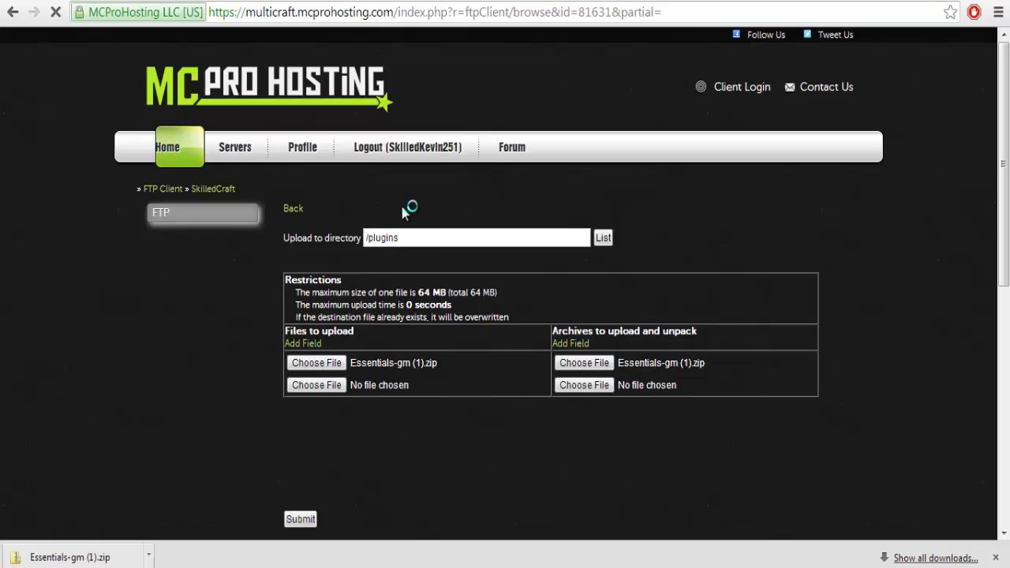
left_click(292, 207)
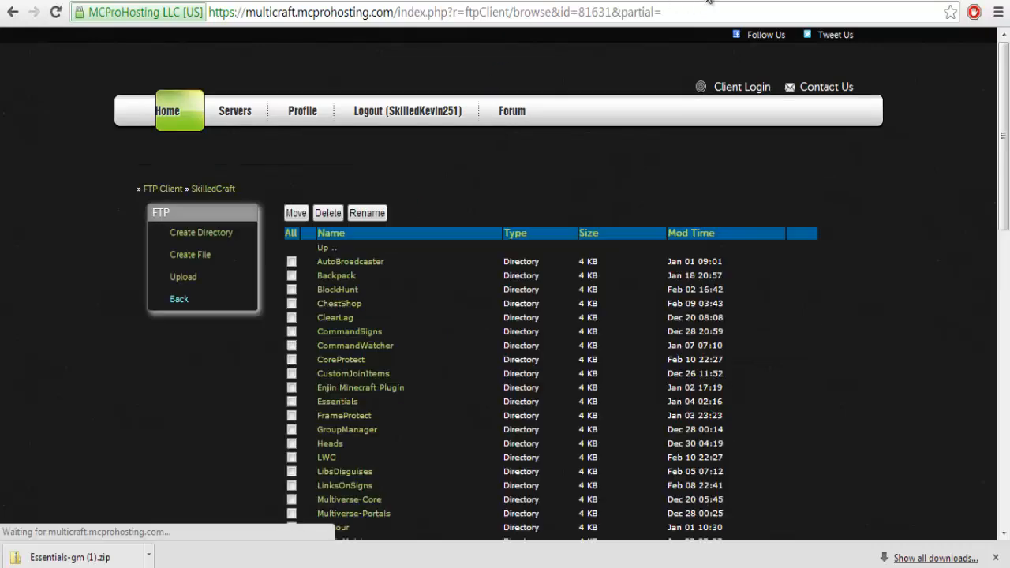
scroll("down", 3)
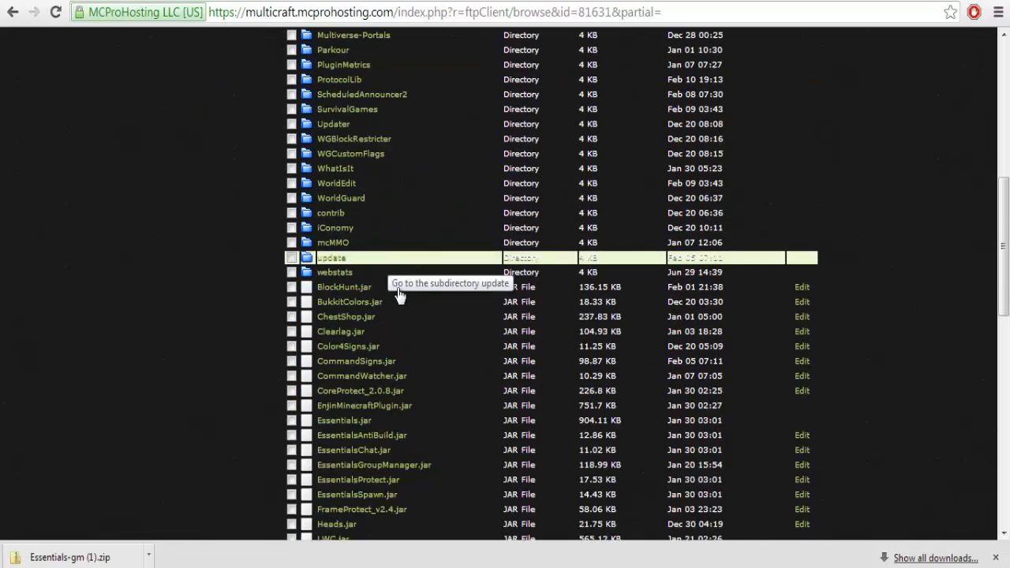
scroll("down", 3)
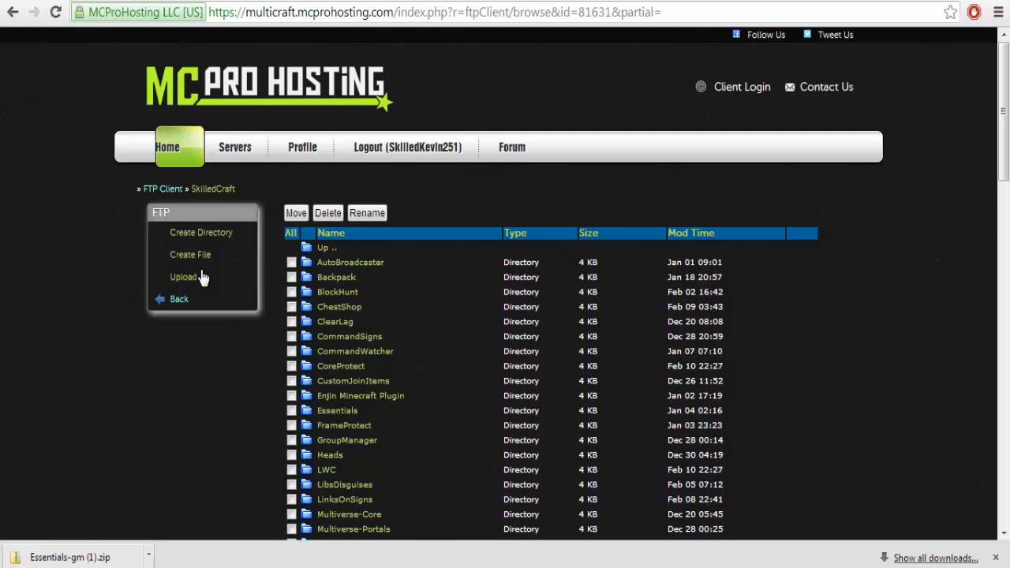
left_click(235, 146)
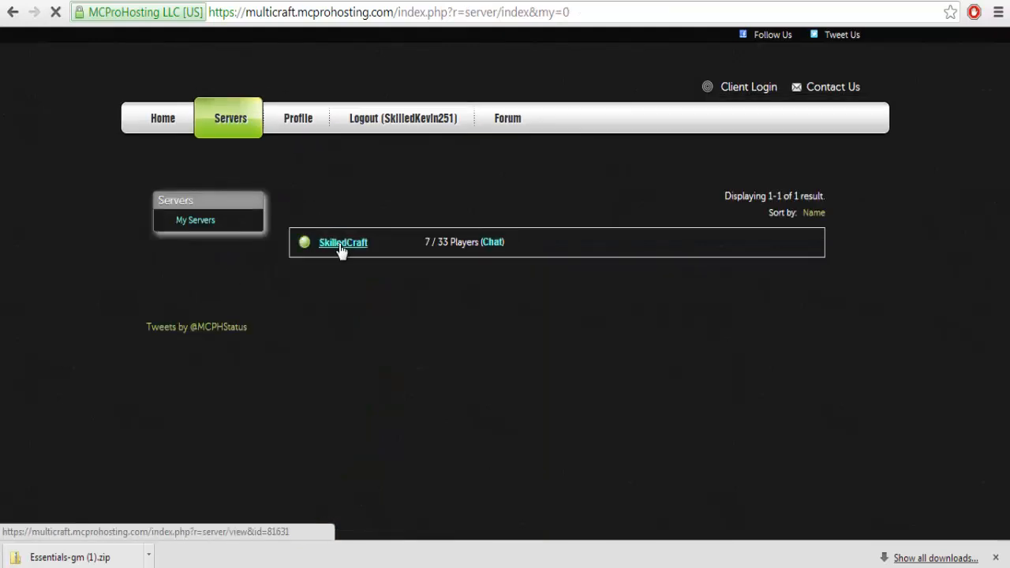
left_click(343, 242)
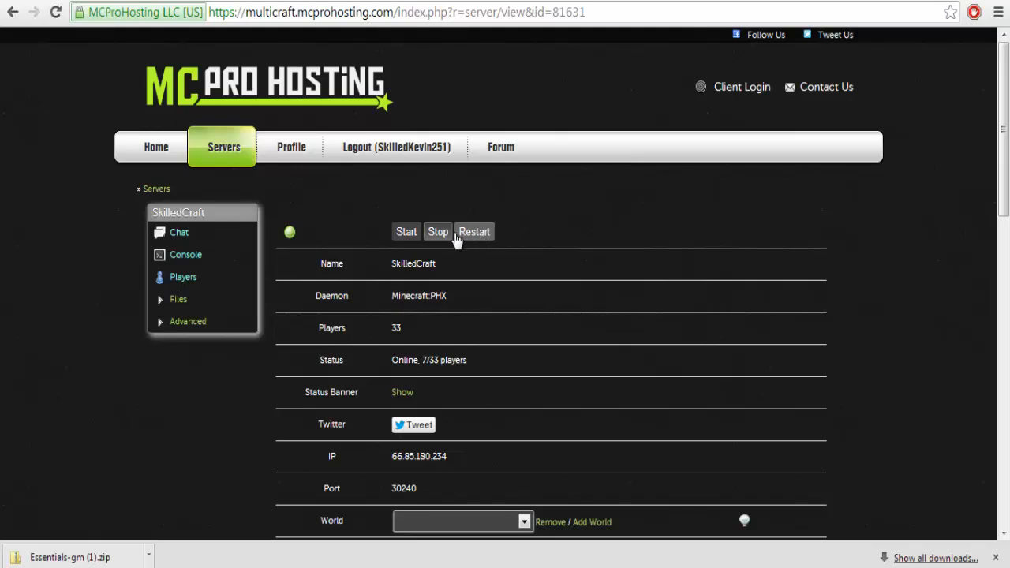
mouse_move(383, 386)
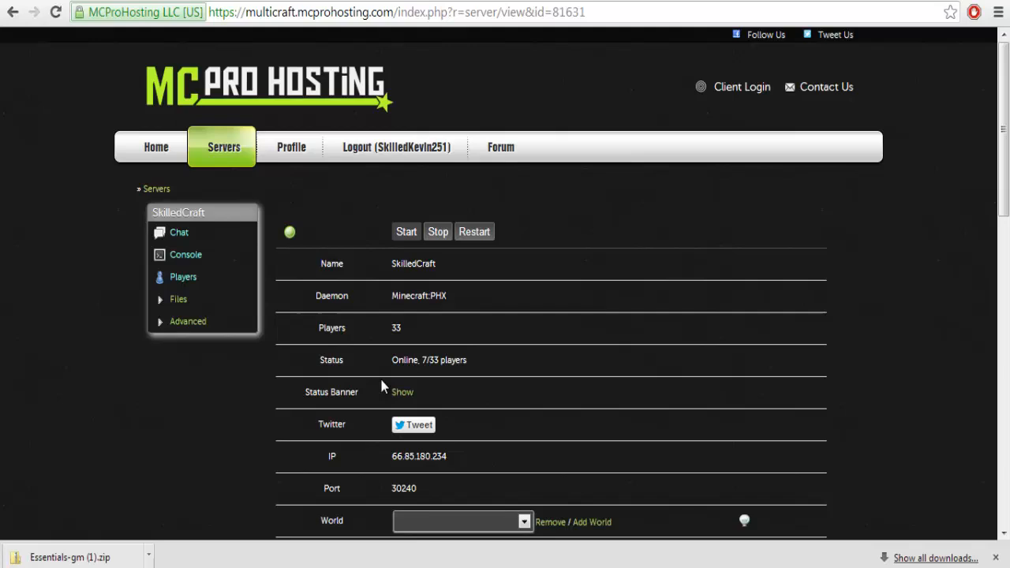
mouse_move(406, 452)
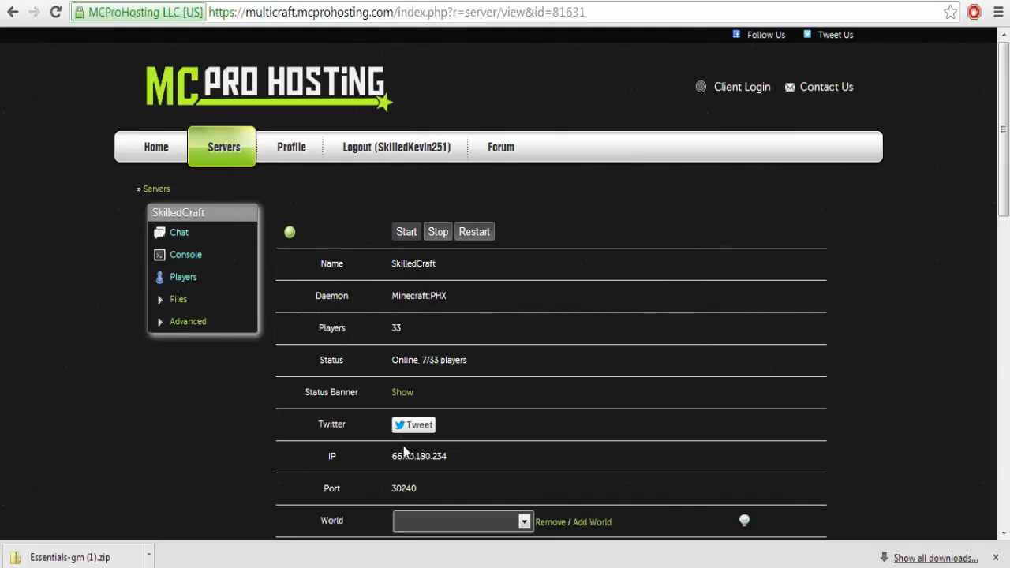
mouse_move(516, 362)
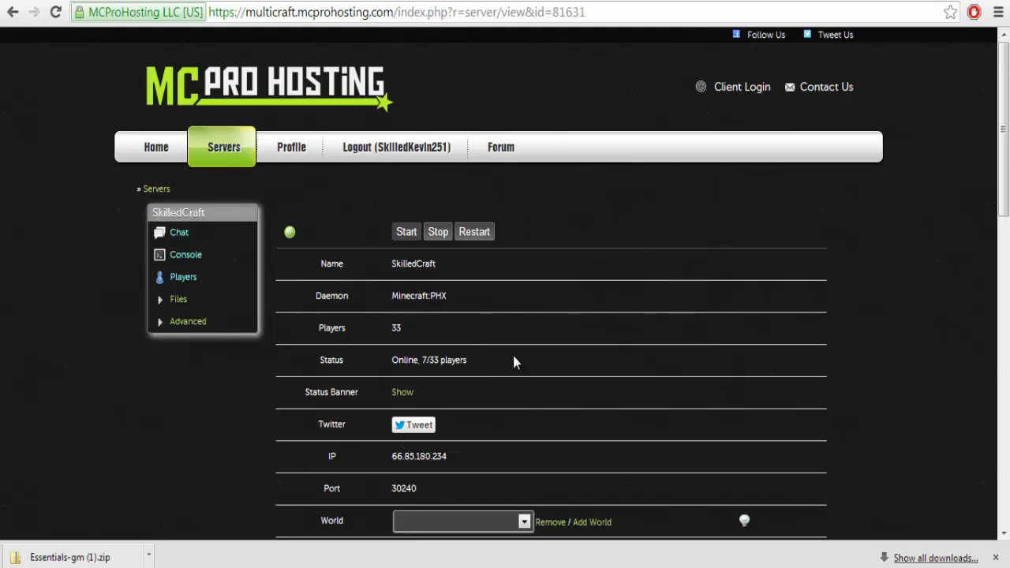
mouse_move(575, 349)
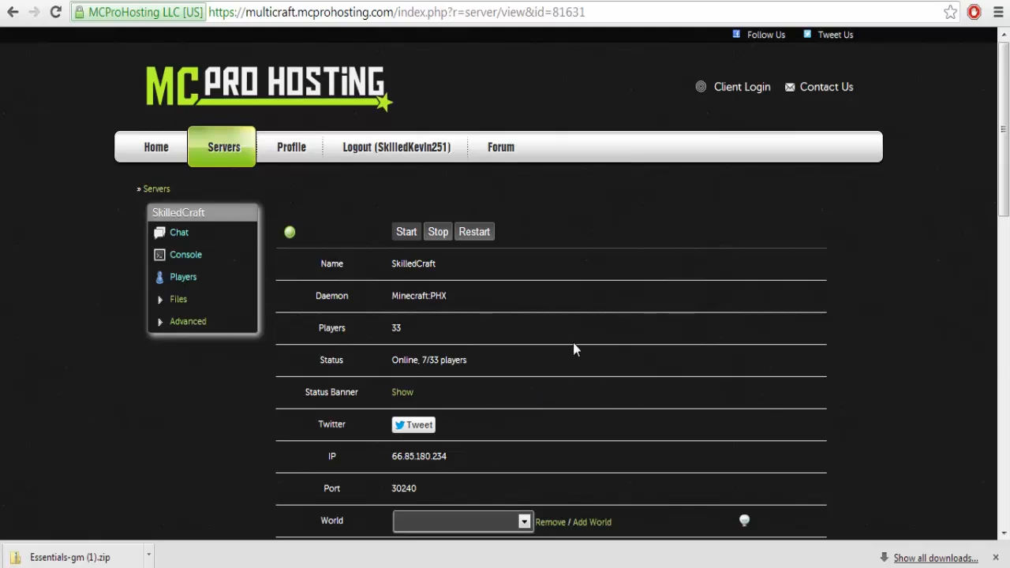
mouse_move(152, 141)
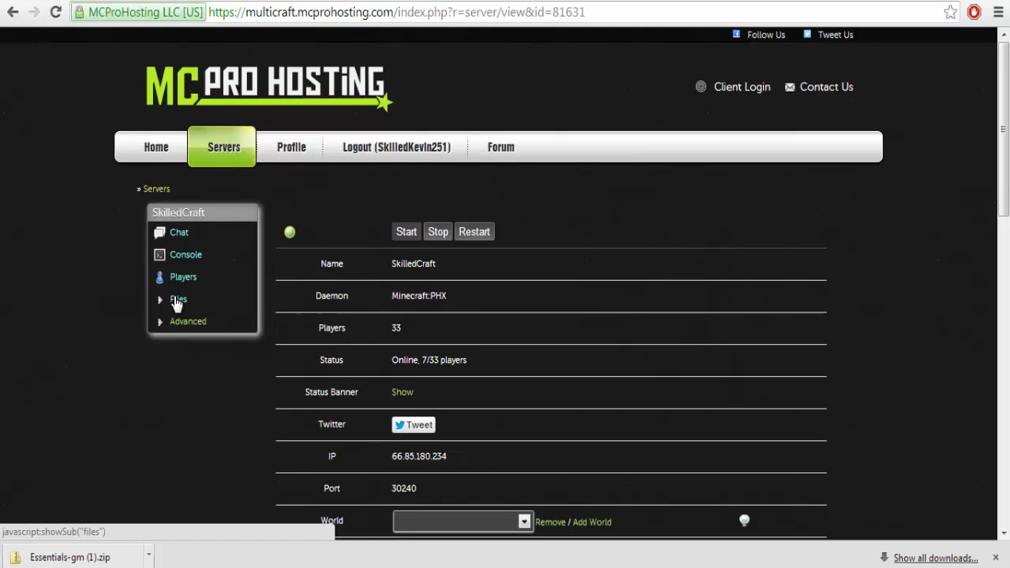
Log into Multicraft's FTP File Access with the password.
left_click(178, 298)
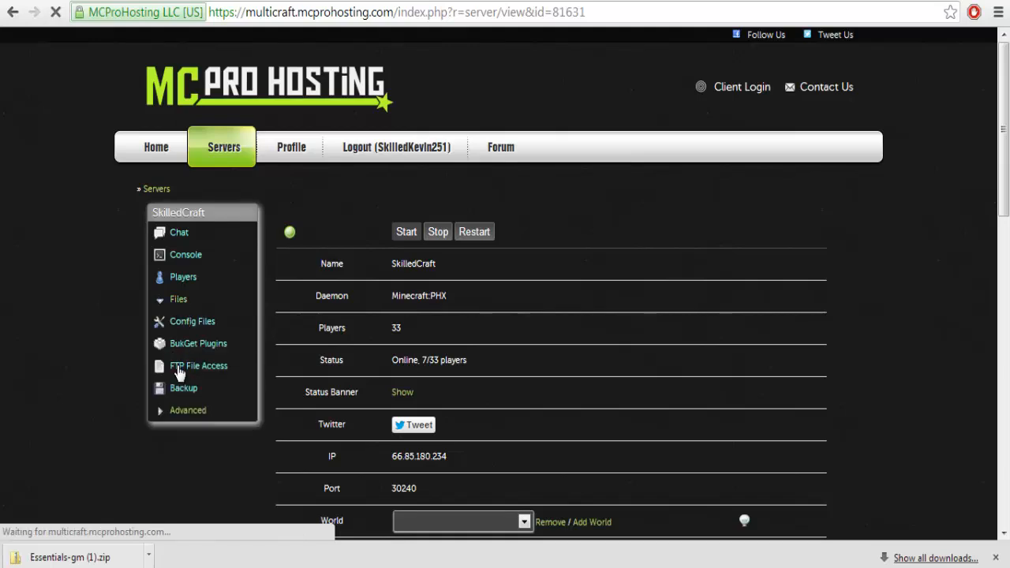
left_click(198, 365)
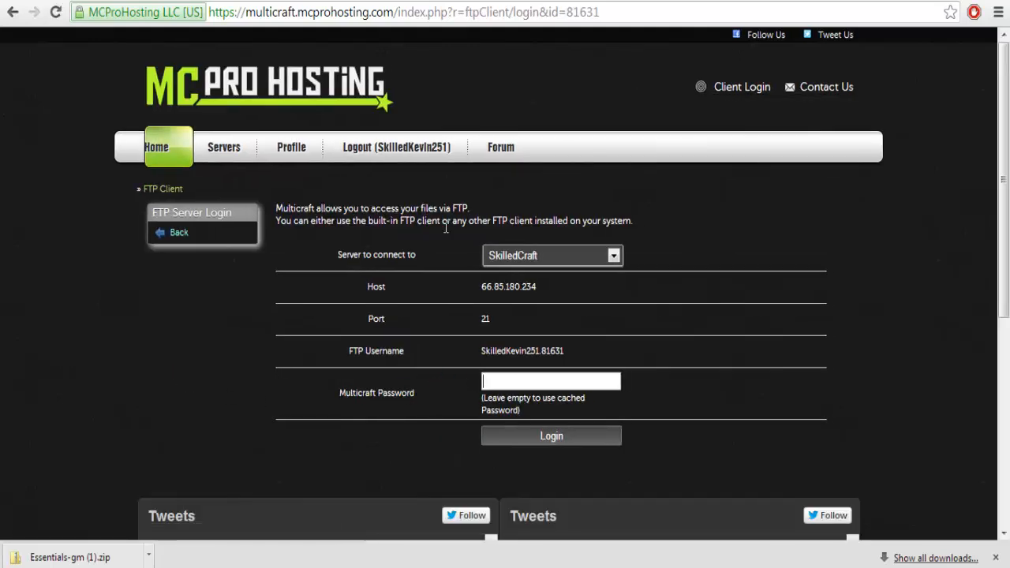
type("password")
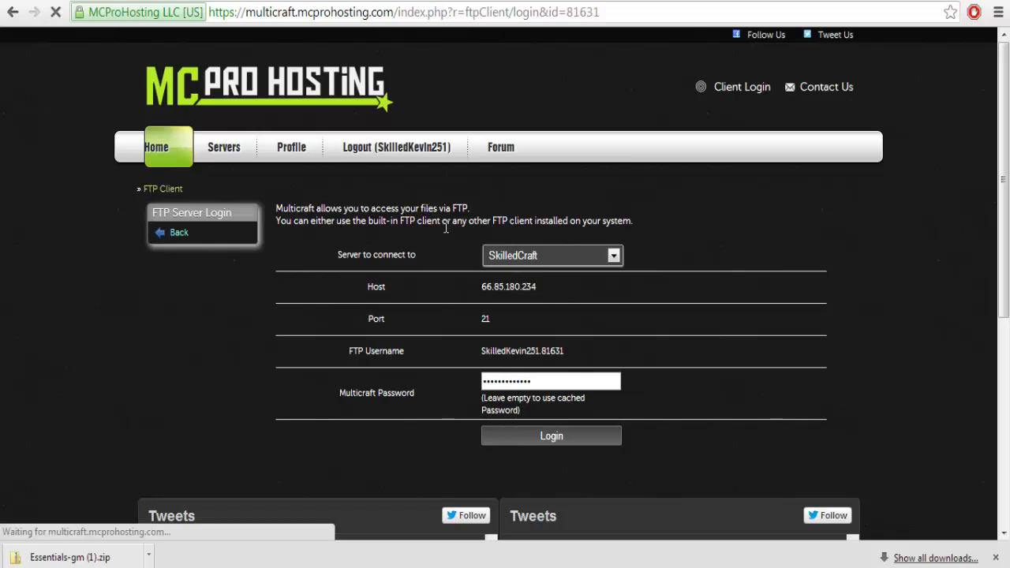
left_click(551, 435)
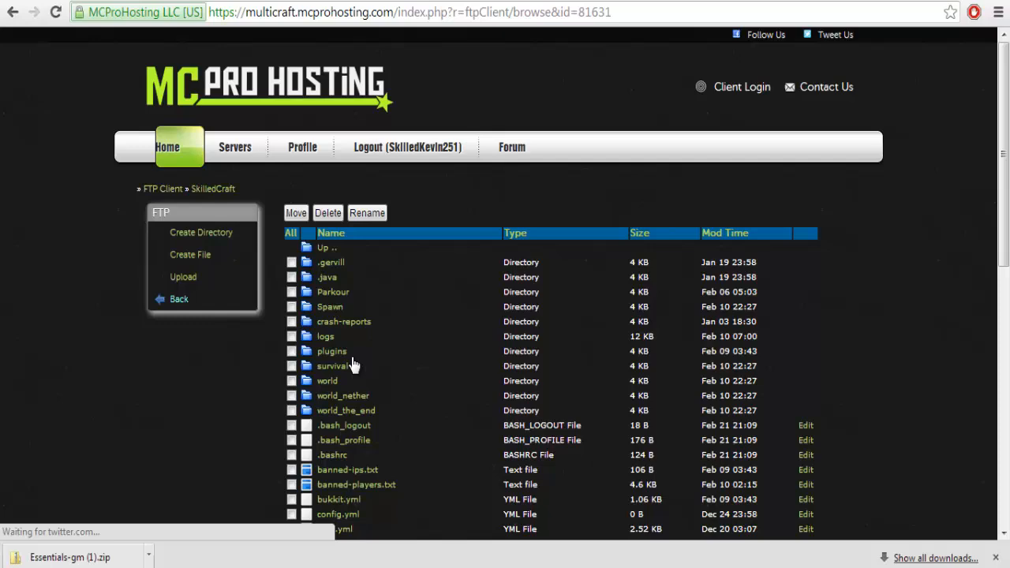
Open plugins > GroupManager > worlds > world to reach groups.yml and users.yml.
left_click(333, 351)
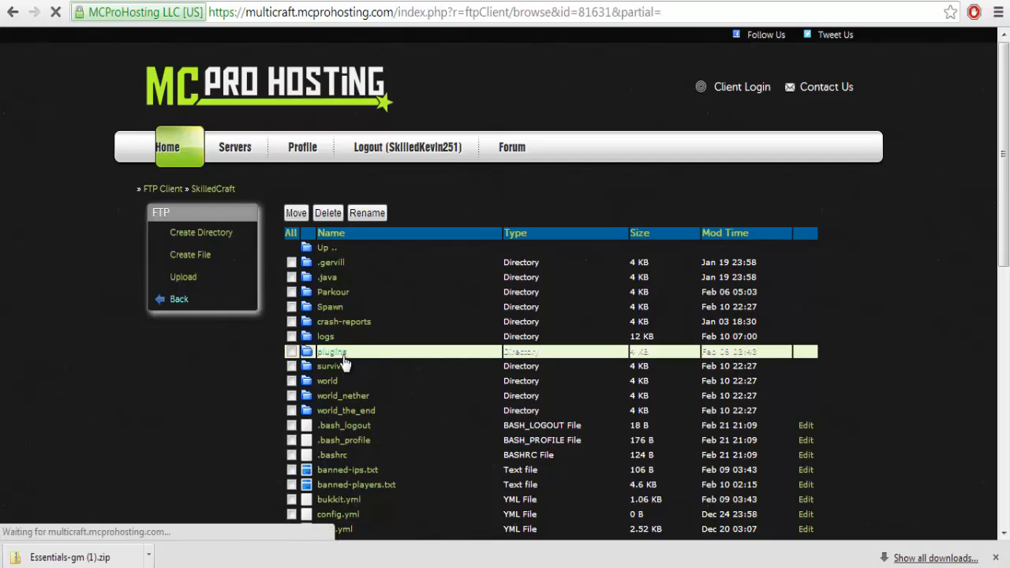
left_click(331, 351)
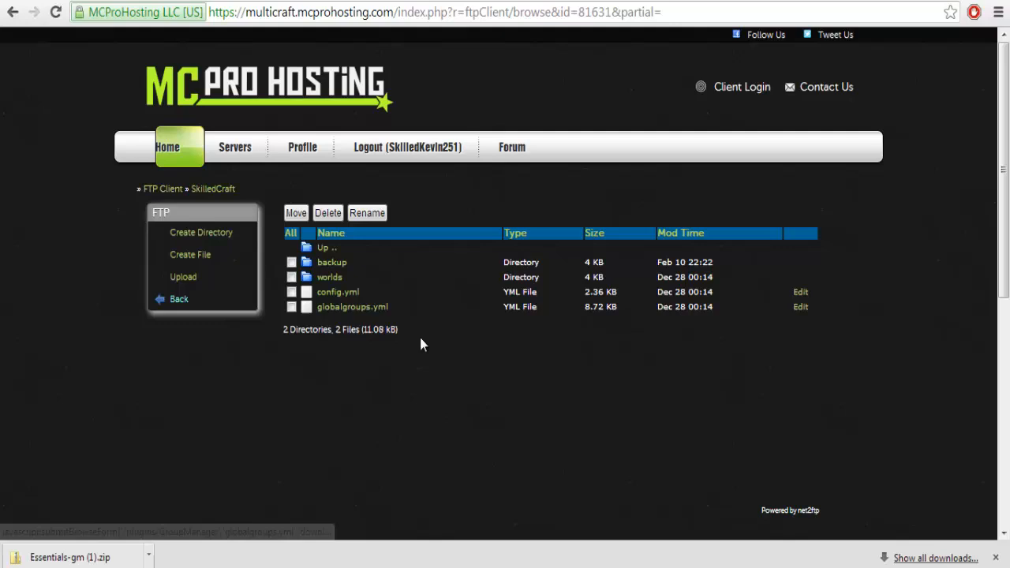
mouse_move(440, 373)
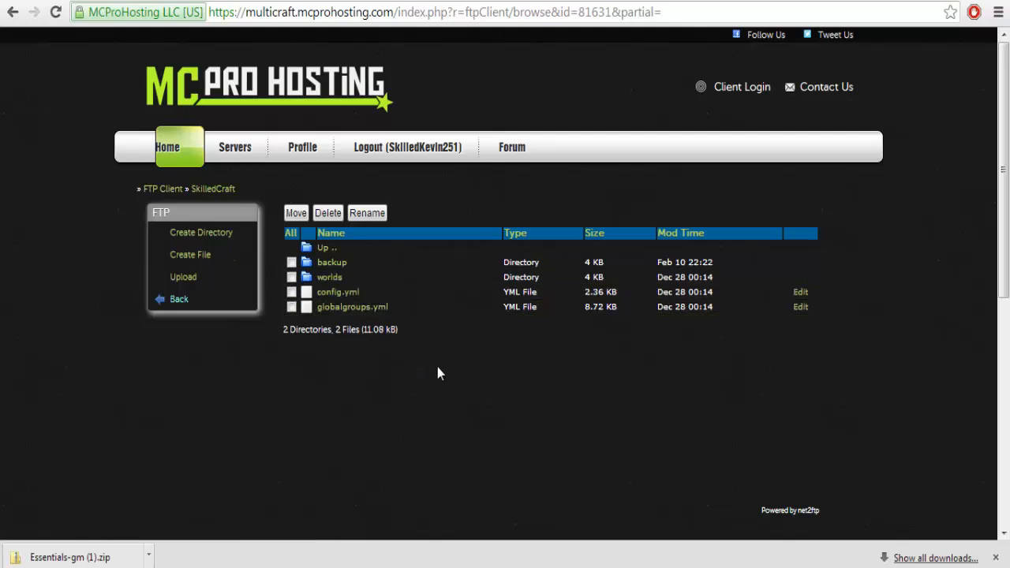
mouse_move(442, 401)
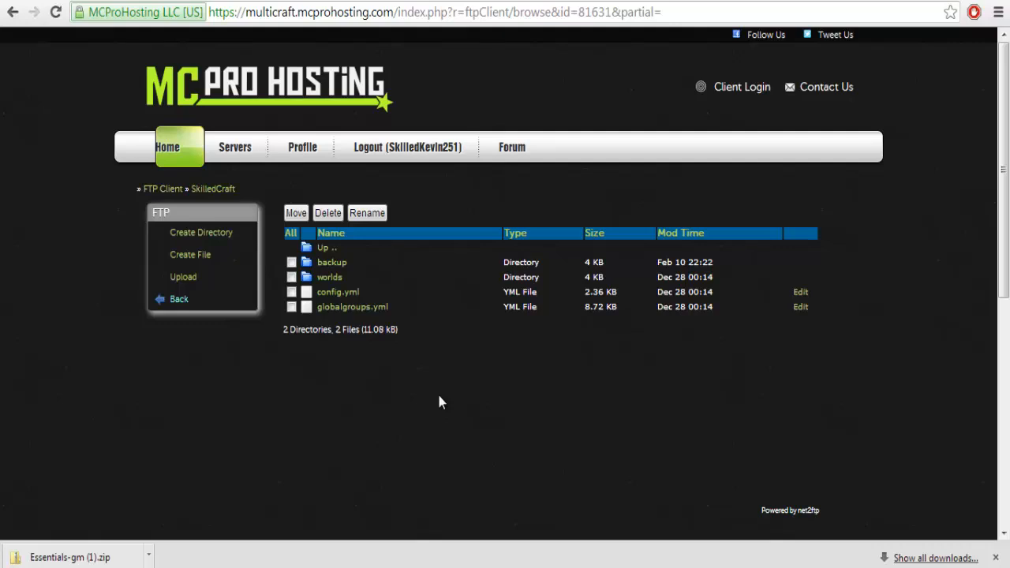
mouse_move(329, 277)
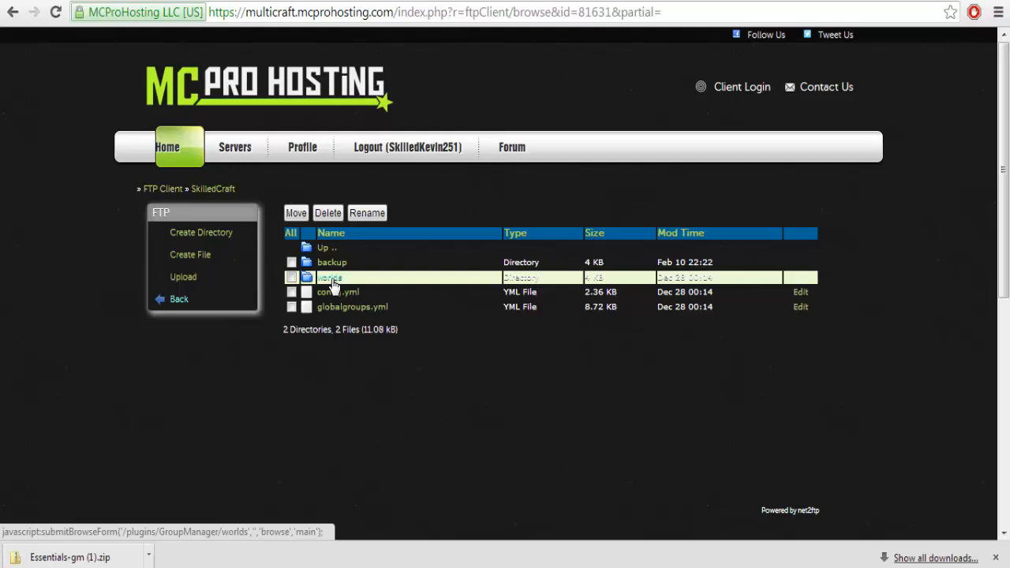
left_click(329, 277)
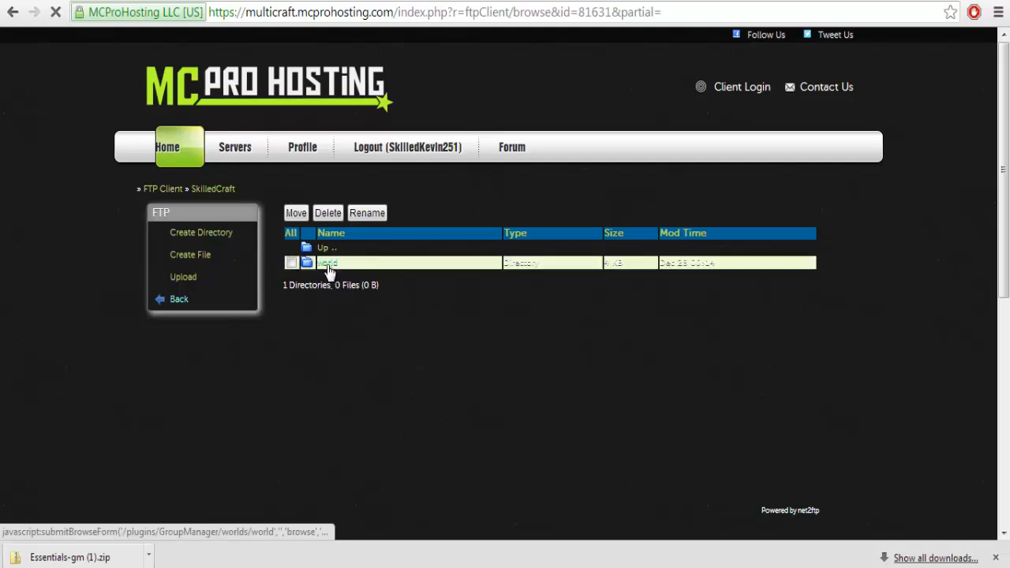
left_click(327, 262)
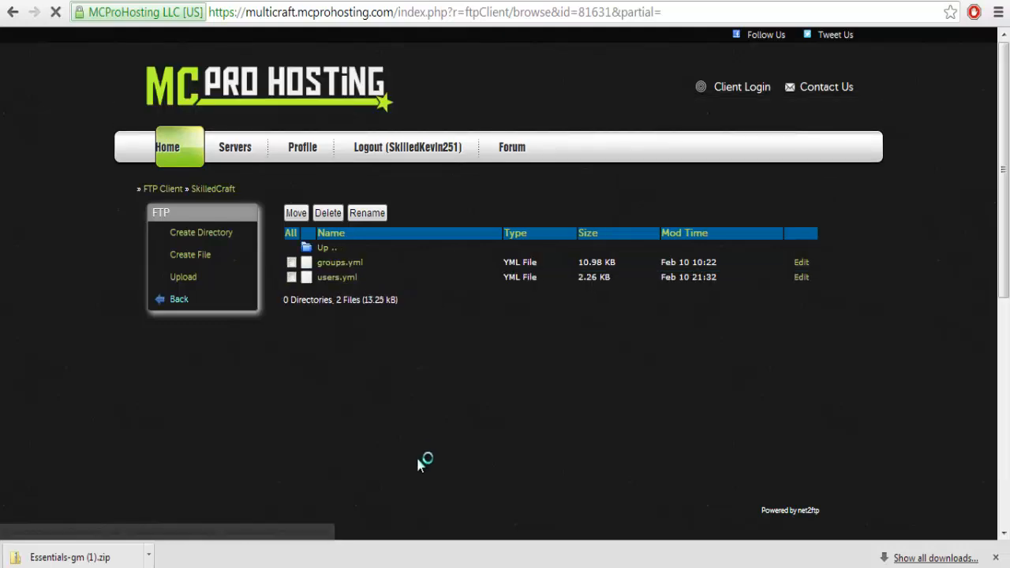
mouse_move(339, 263)
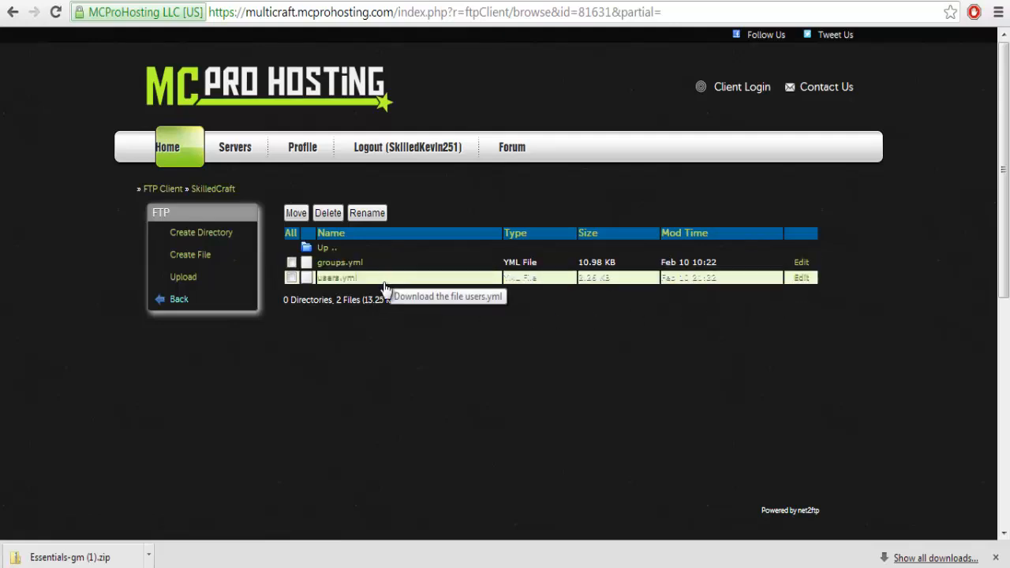
mouse_move(505, 394)
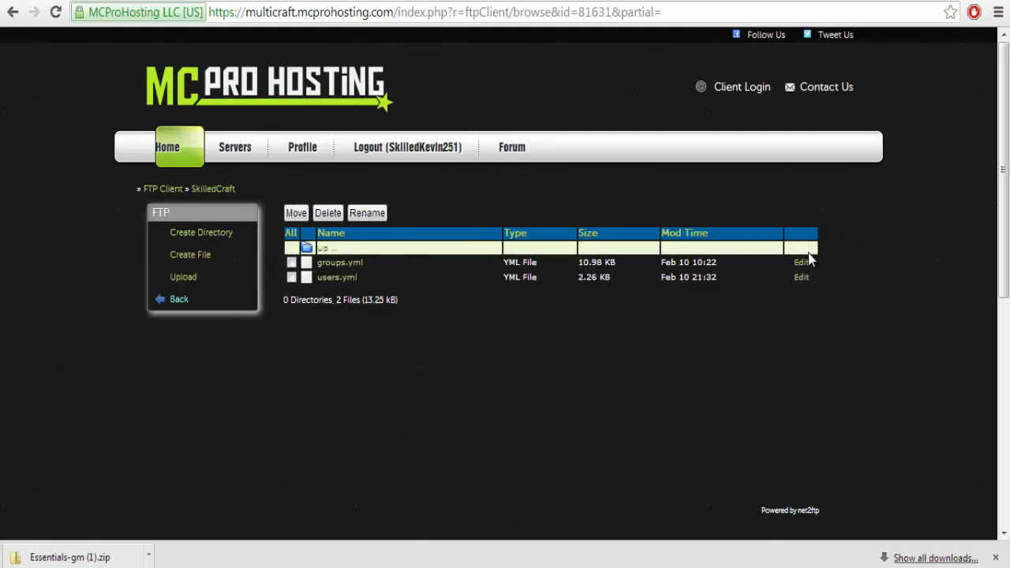
mouse_move(829, 218)
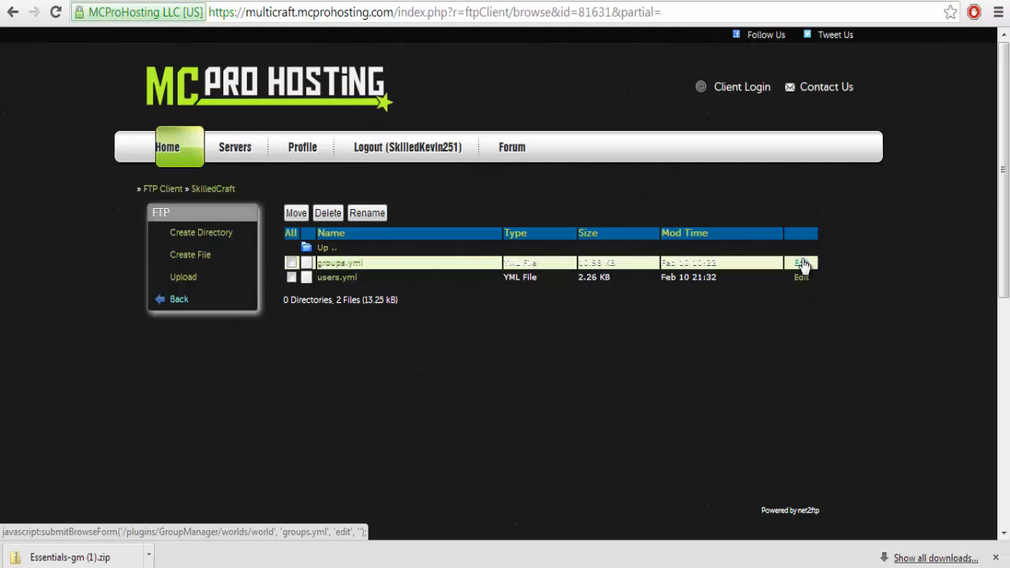
Edit groups.yml in the web editor and scroll through its group definitions.
left_click(801, 262)
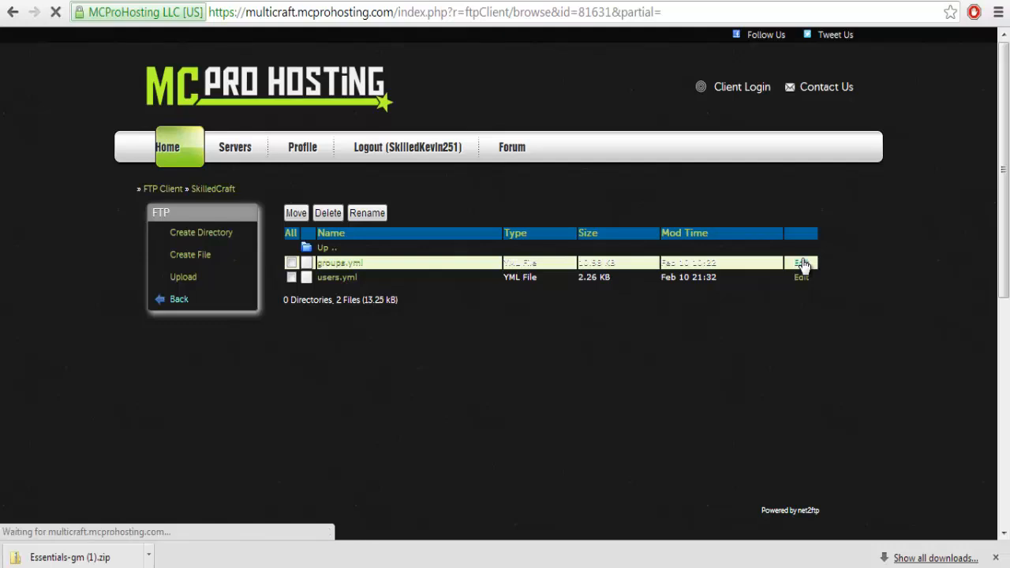
left_click(801, 262)
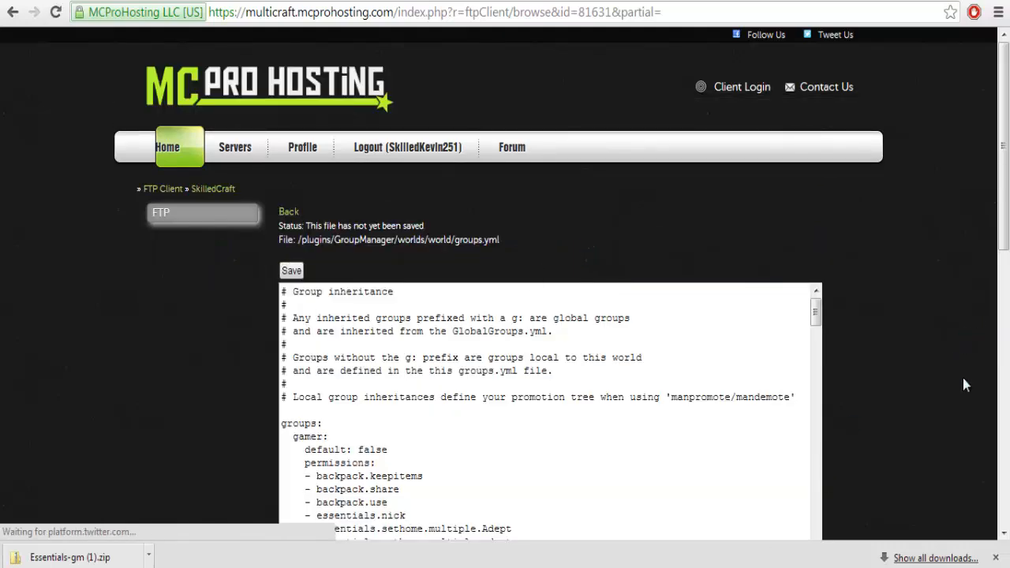
scroll("down", 3)
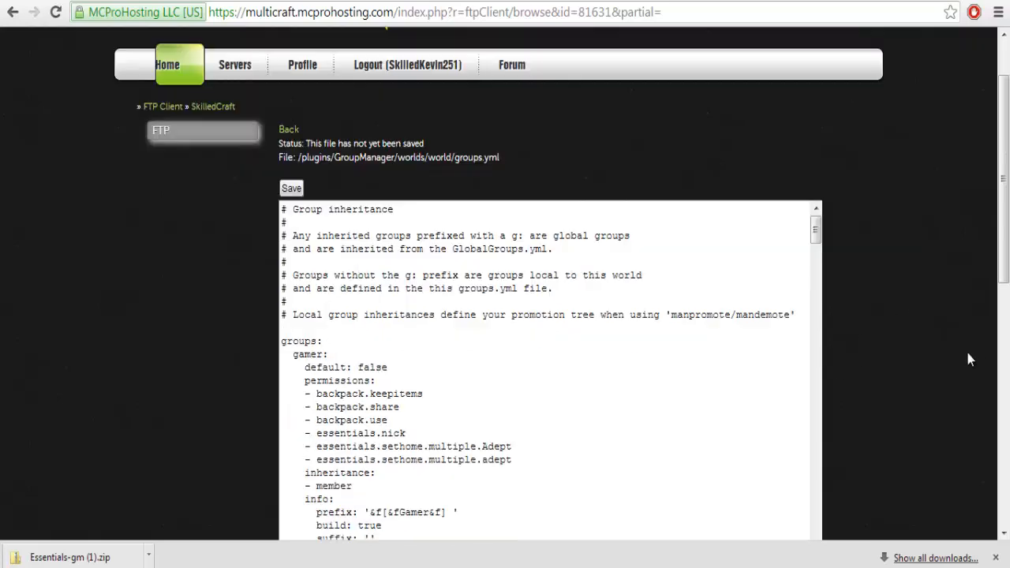
scroll("down", 3)
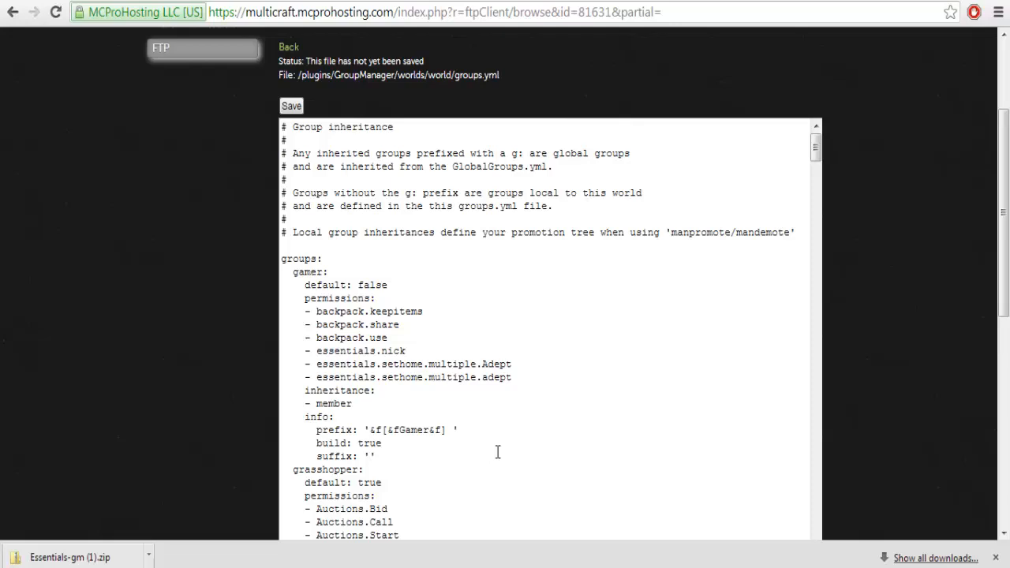
scroll("down", 3)
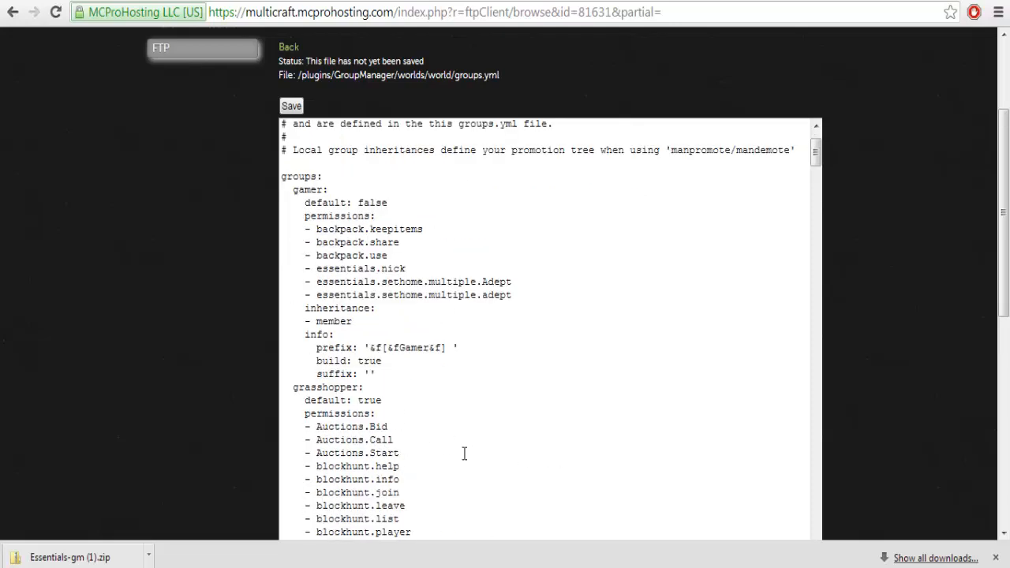
mouse_move(655, 331)
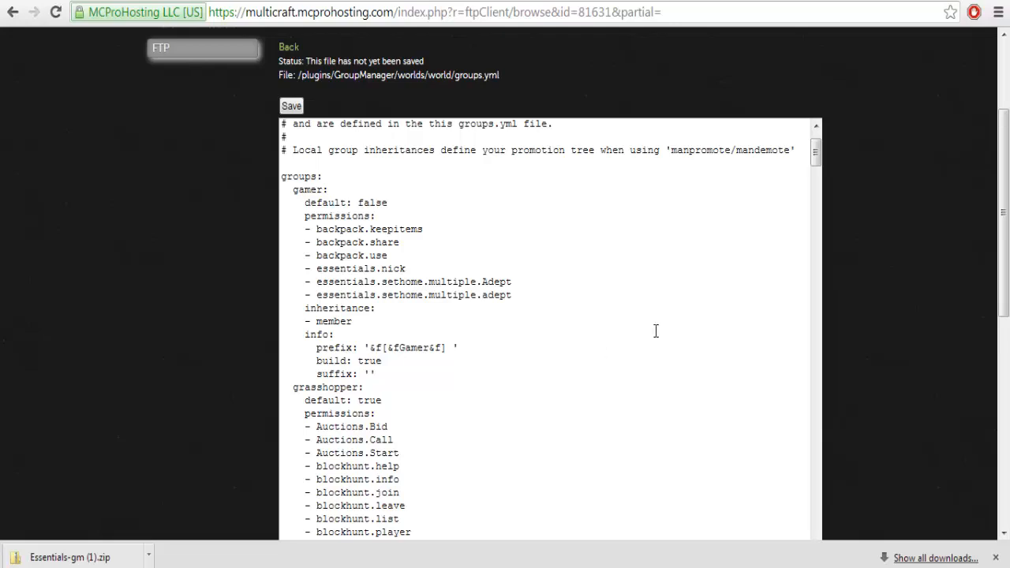
mouse_move(712, 408)
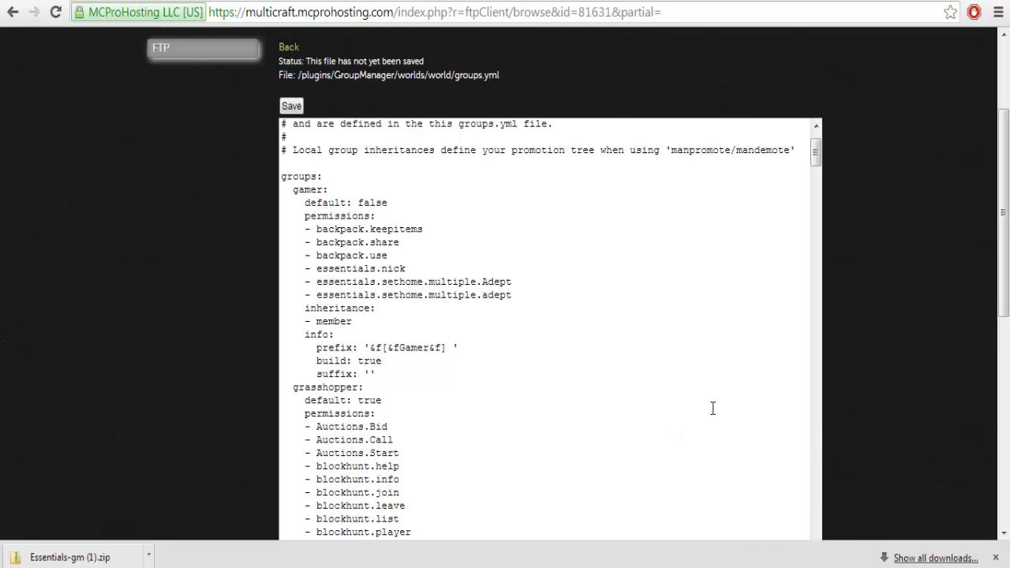
mouse_move(890, 387)
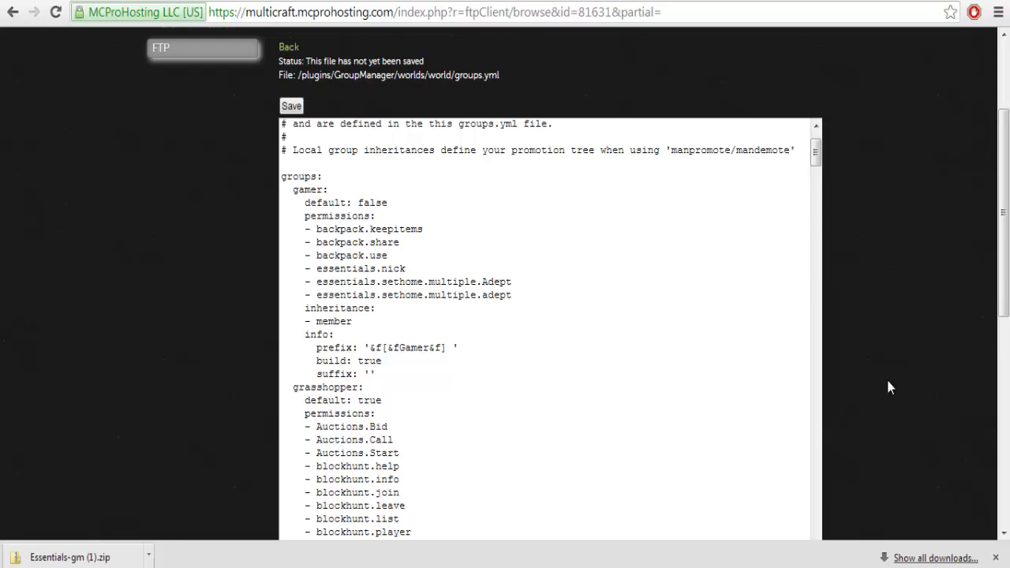
mouse_move(772, 463)
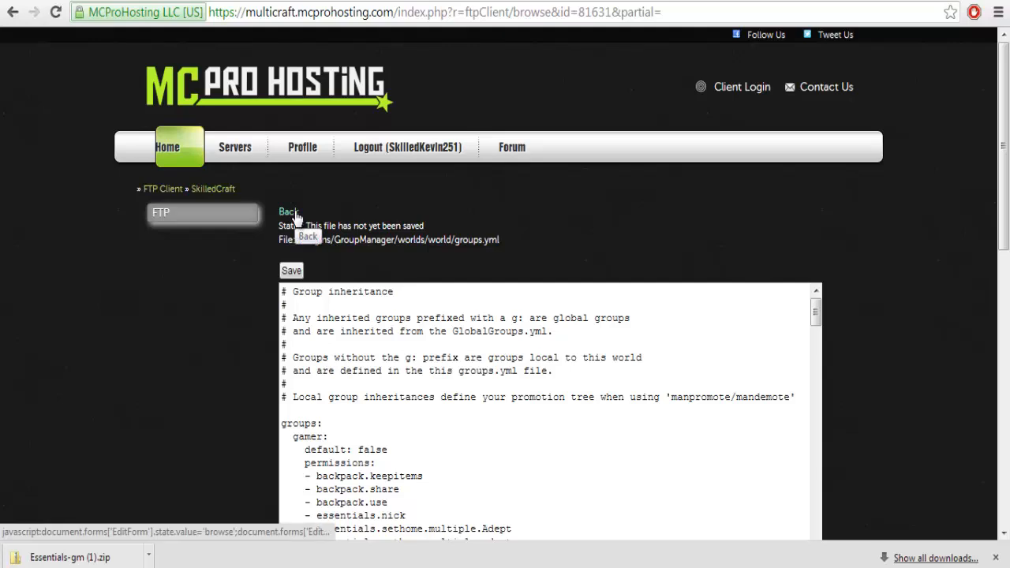
Switch to the draft groups.yml in Notepad, showing the Member group.
left_click(288, 212)
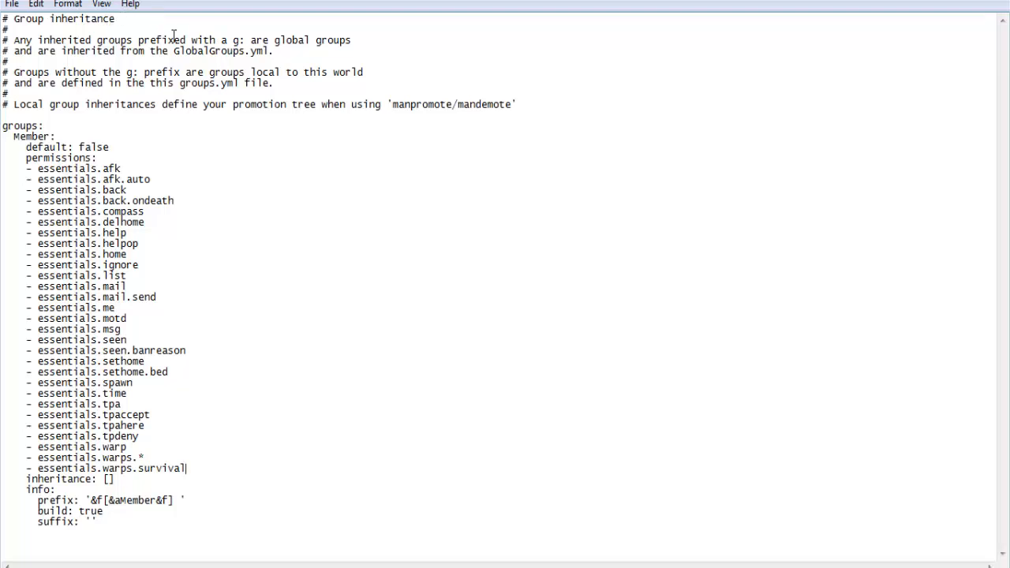
mouse_move(156, 380)
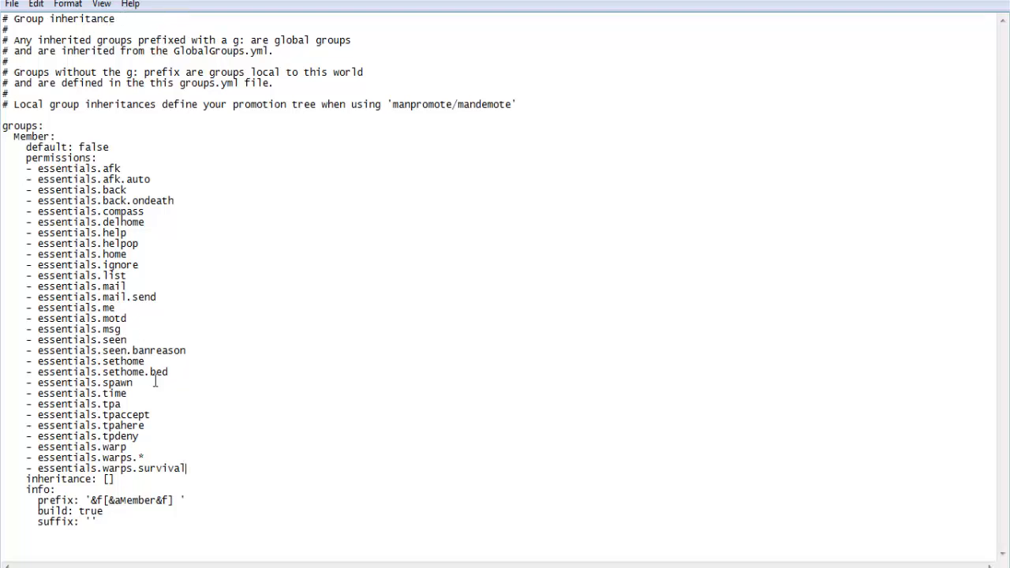
mouse_move(108, 168)
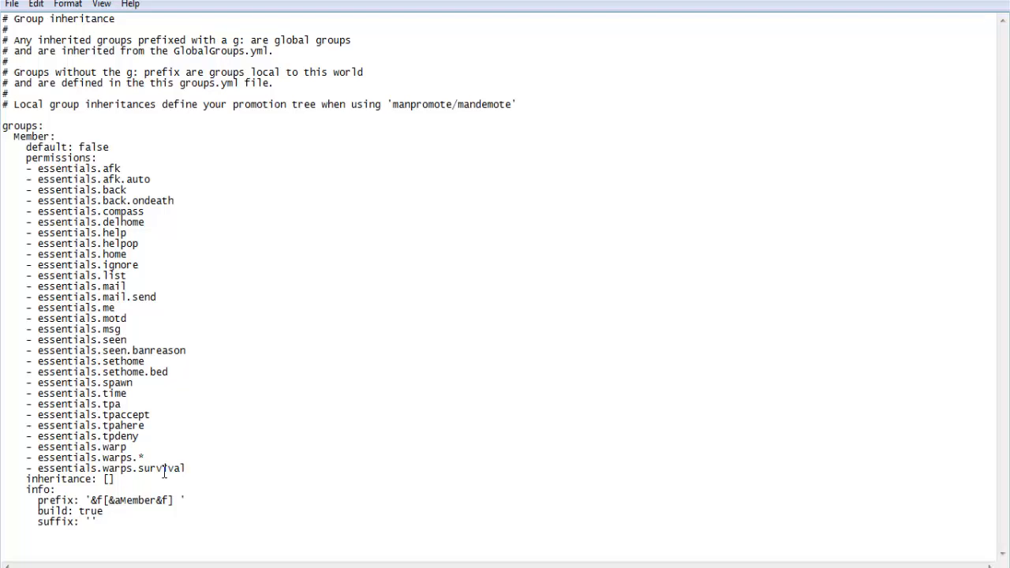
mouse_move(140, 275)
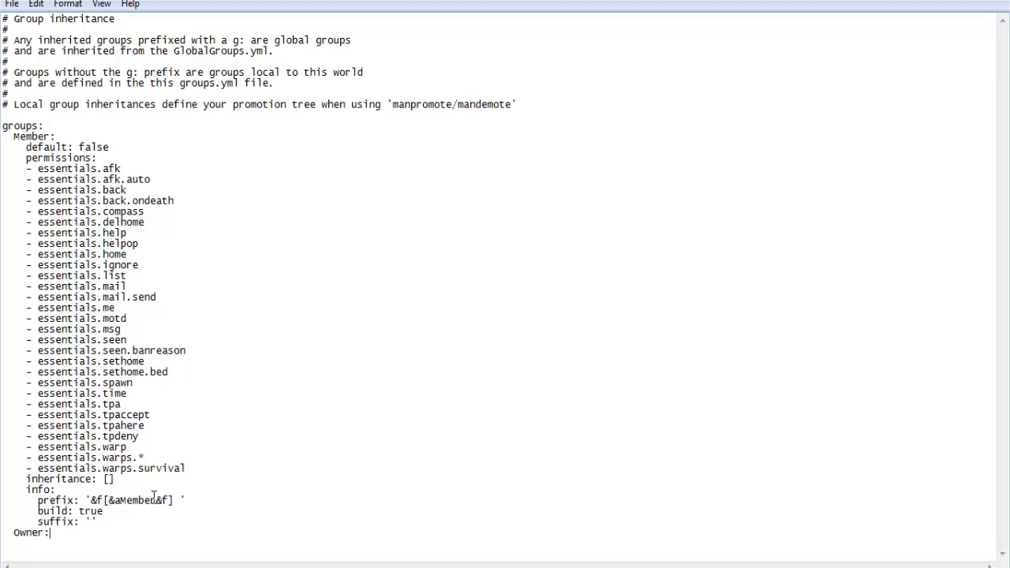
Give Owner 'default: false' and change Member's default to true.
key("enter")
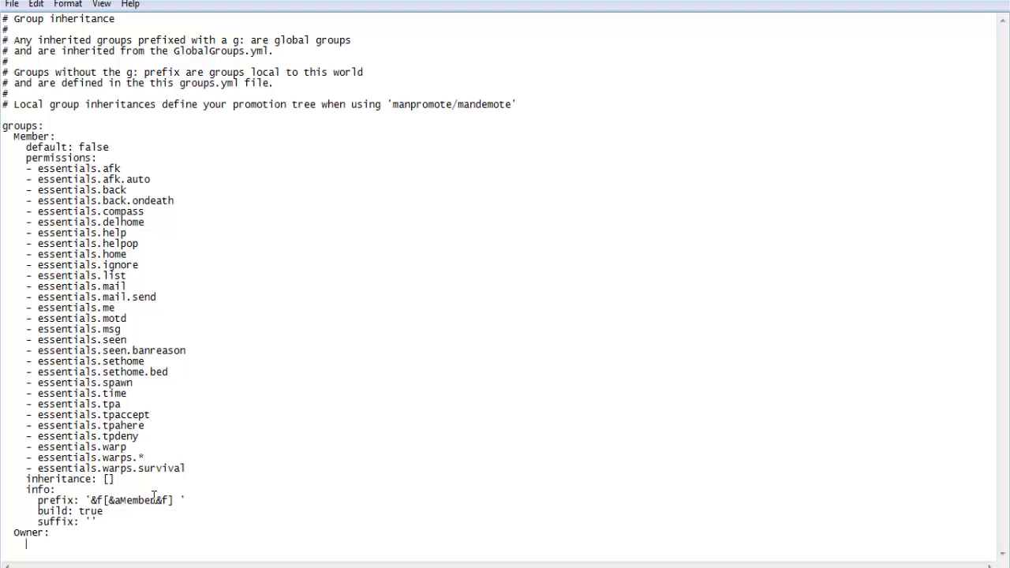
type("defu")
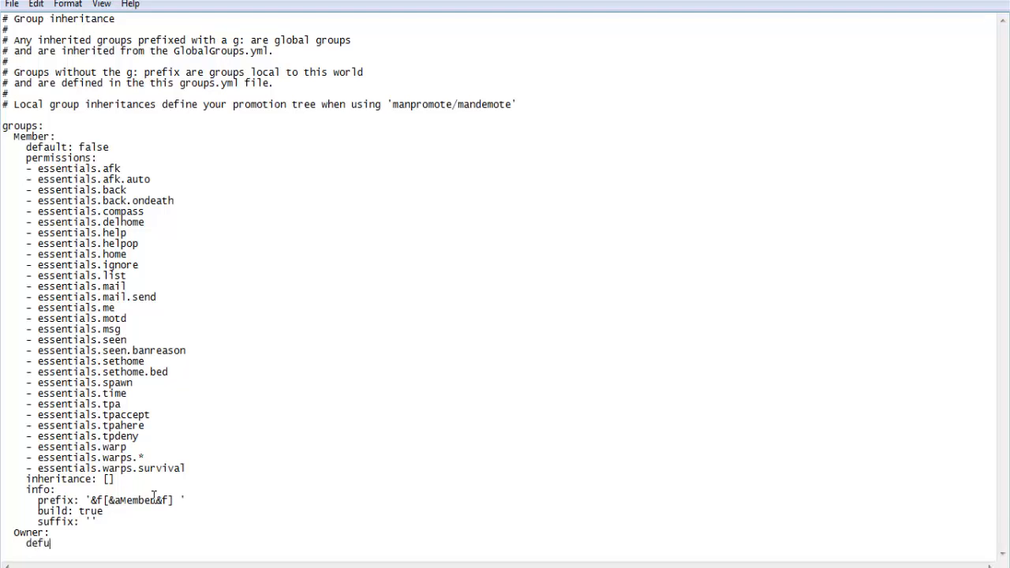
type("ault:")
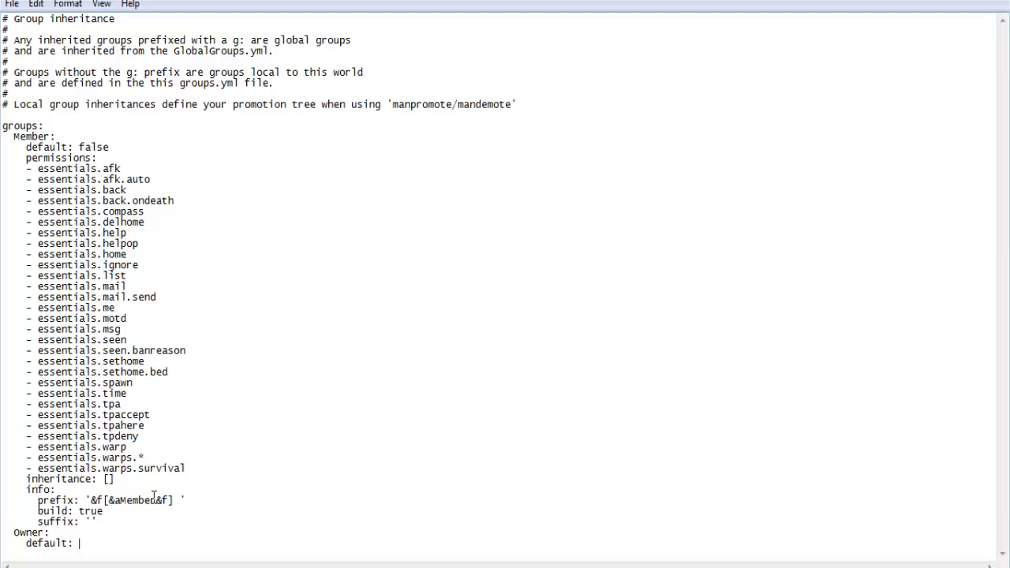
type("false")
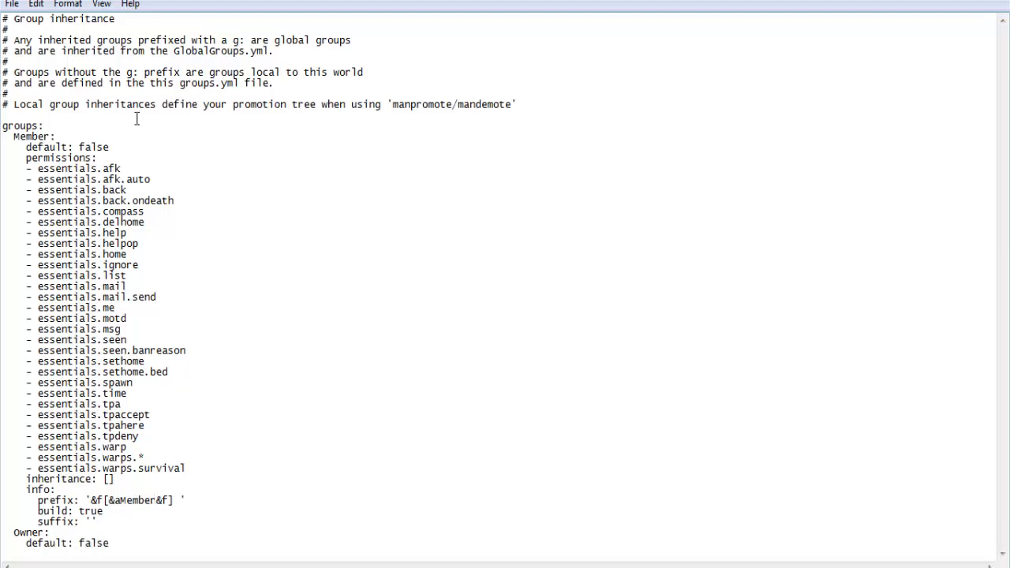
type("t")
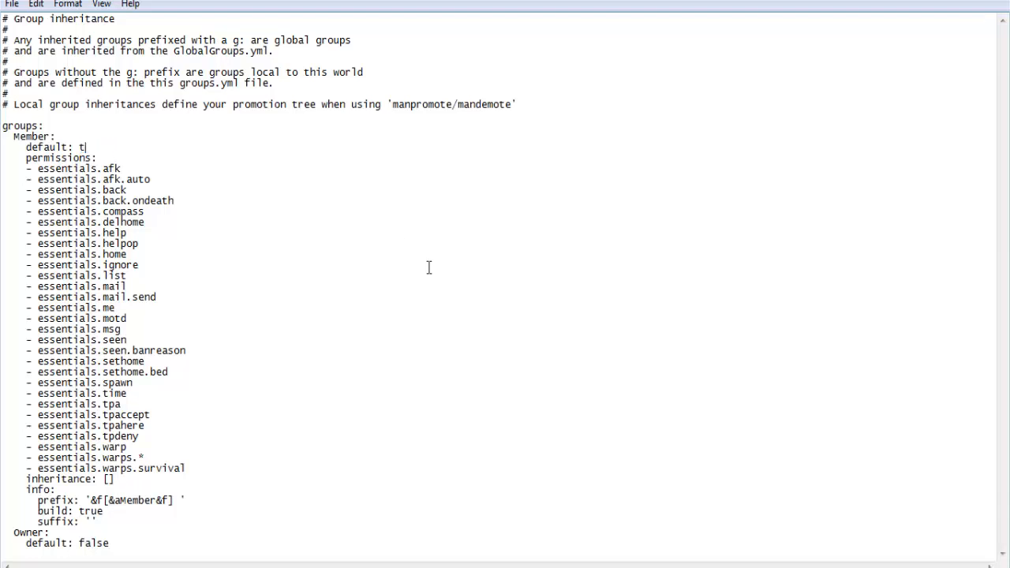
type("rue")
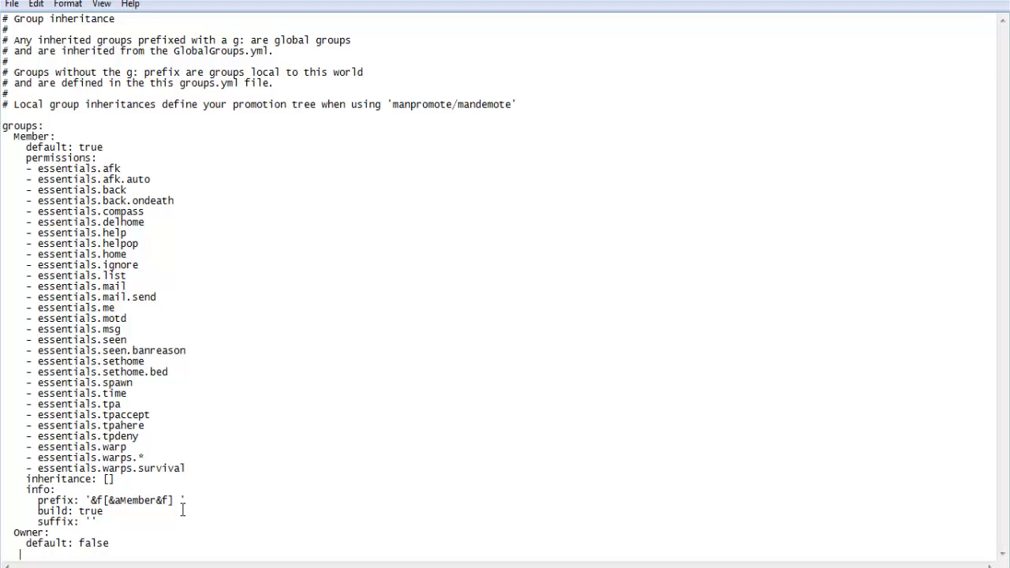
Add a permissions list granting '- essentials.*' to the Owner group.
type("permissions:")
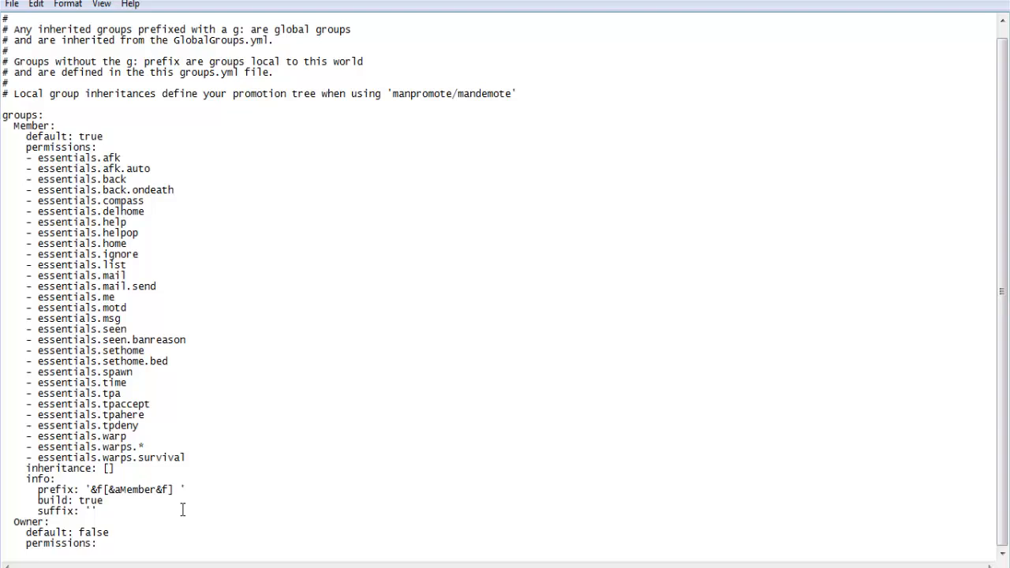
type("- essential")
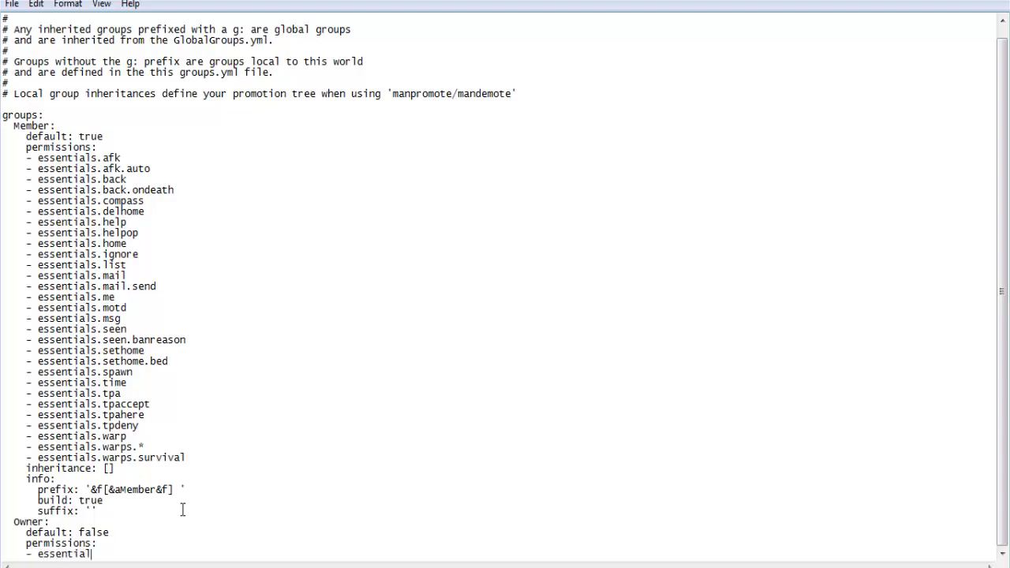
type("s.")
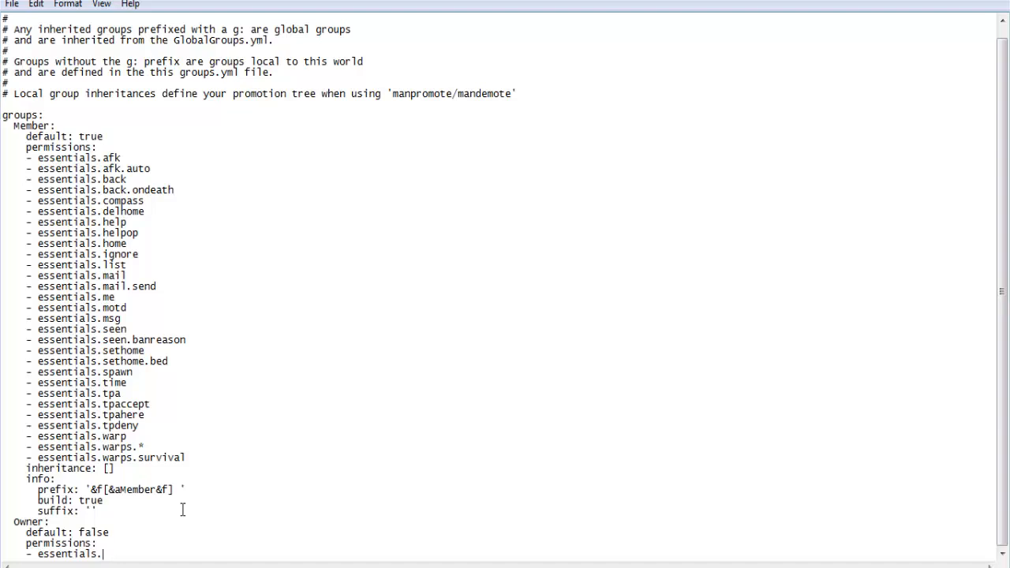
type("*")
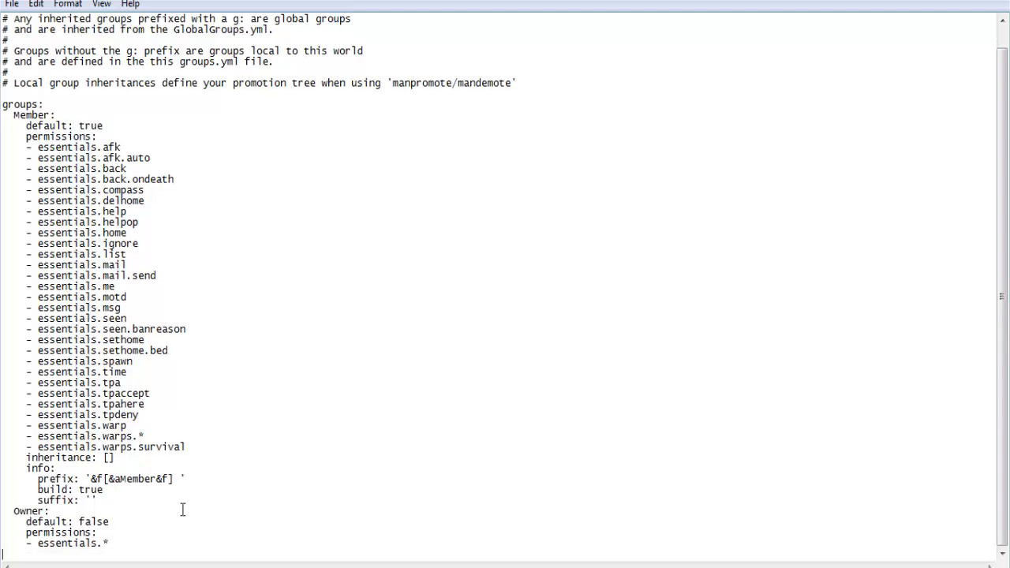
Start an 'inheritance:' entry under the Owner group.
key("enter")
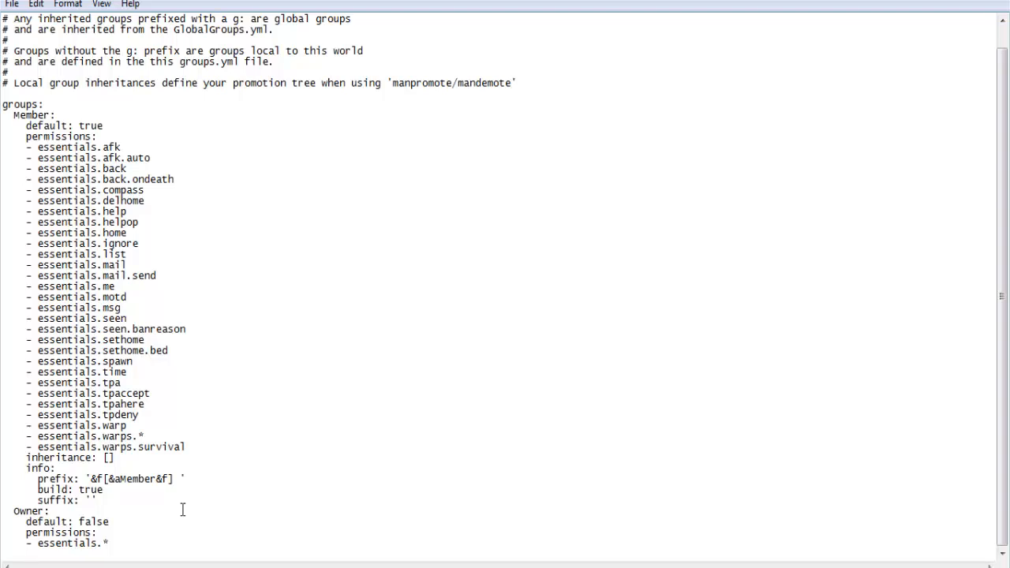
type("interh")
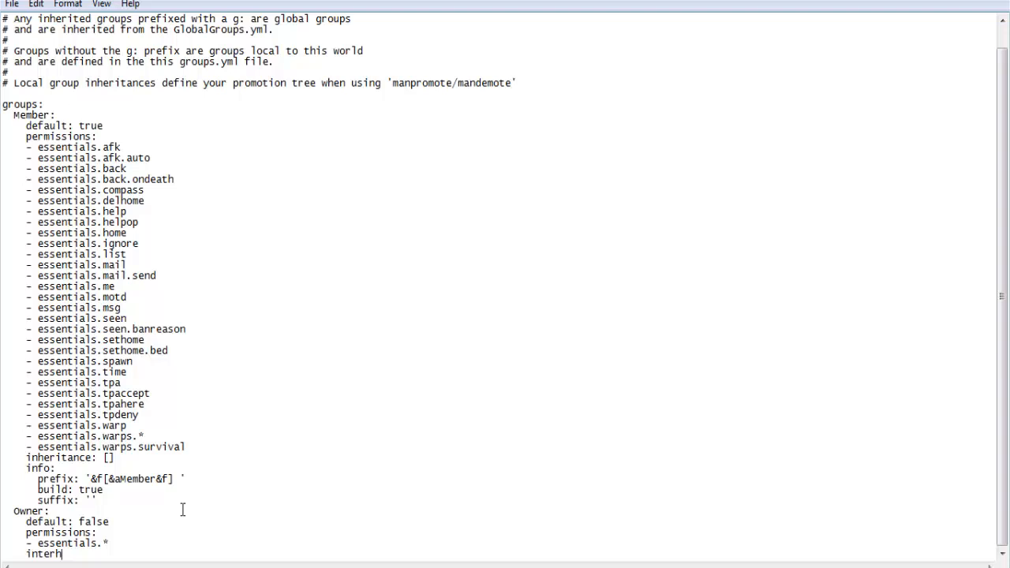
key("Backspace")
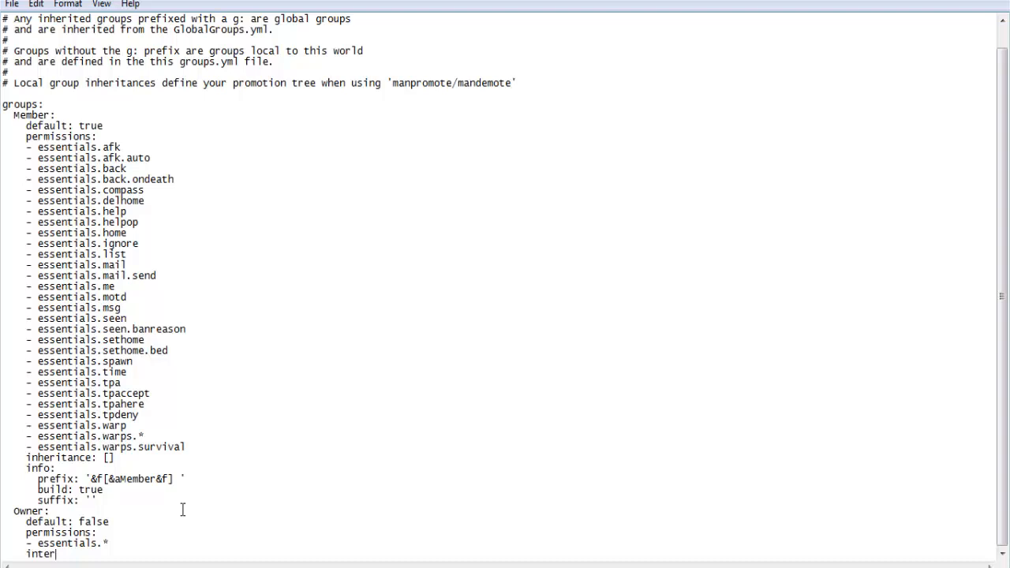
type("ita")
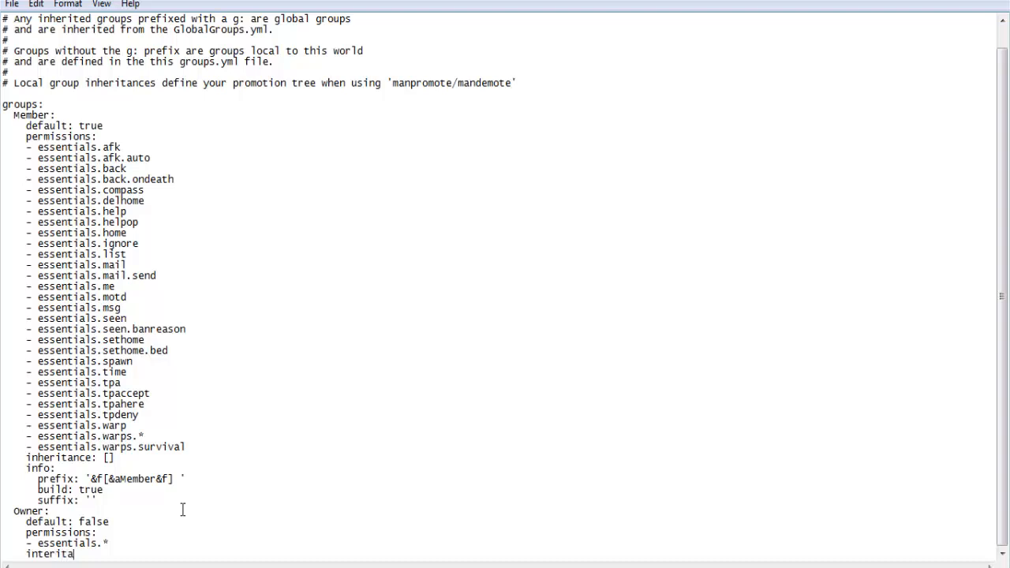
type("nce")
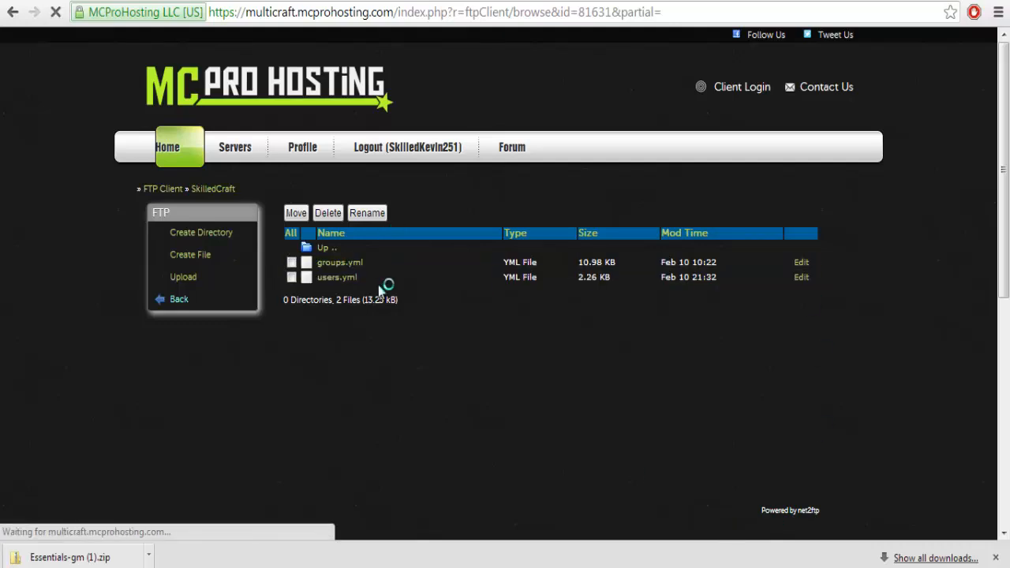
View the server's groups.yml and select 'member' in a group's inheritance list.
left_click(801, 262)
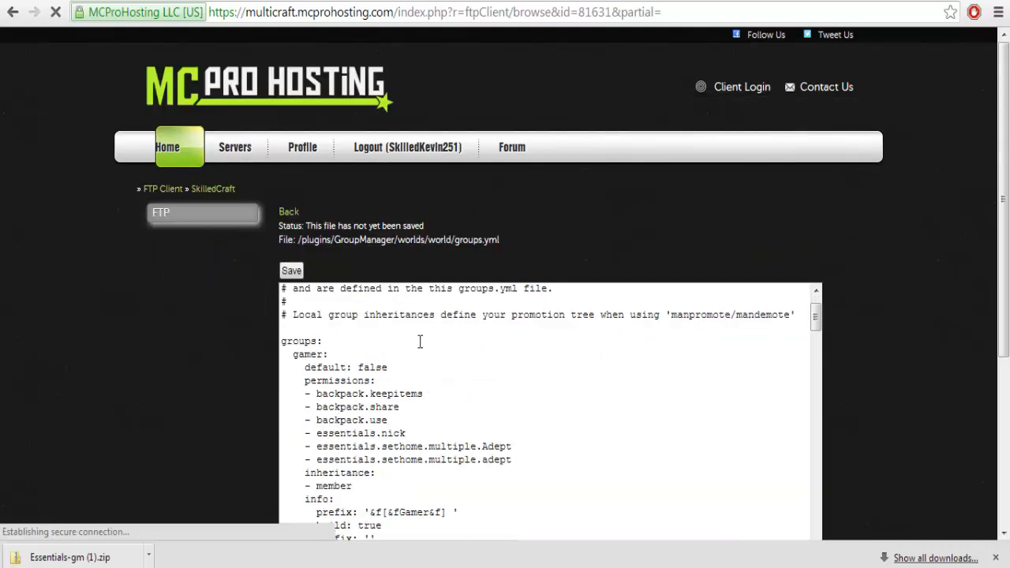
scroll("down", 3)
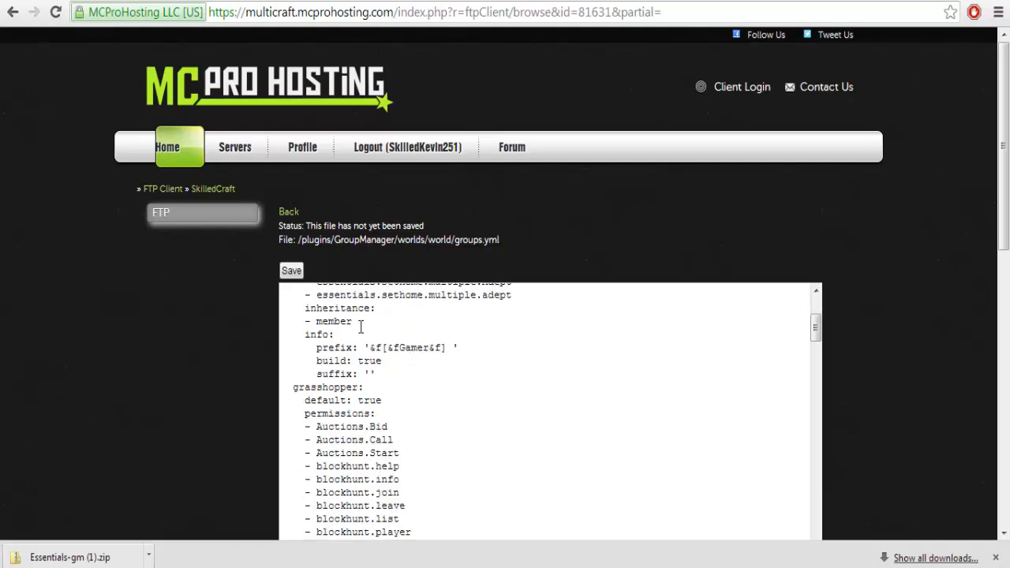
double_click(333, 321)
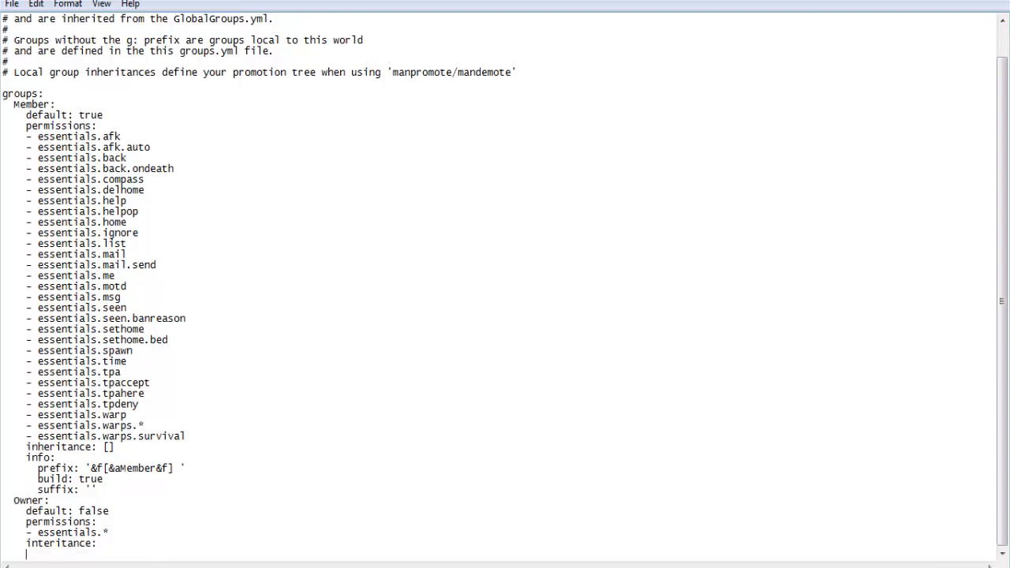
Make Owner inherit member and add info with prefix '&f[&bOwner&f] '.
type("- member")
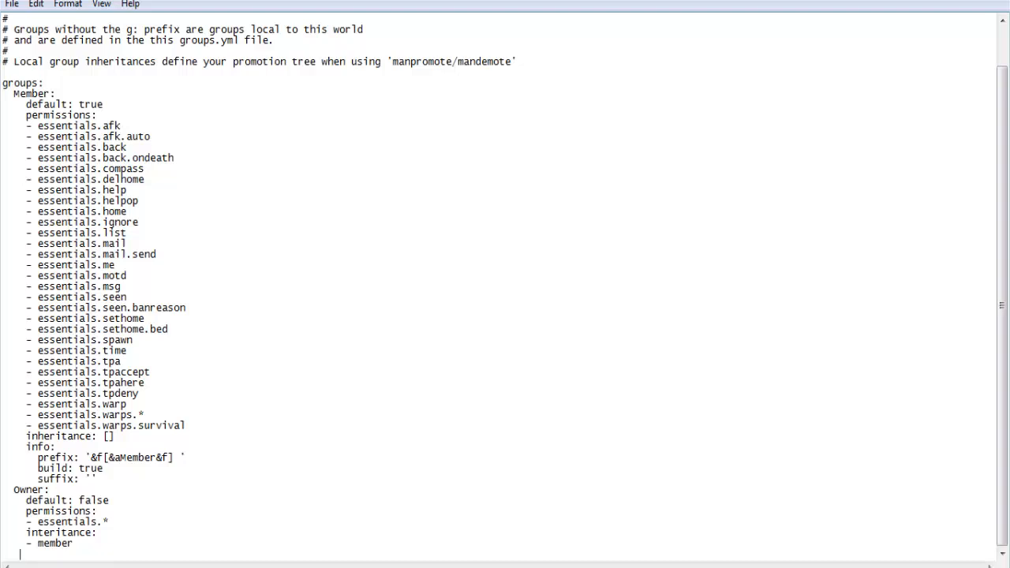
type("in")
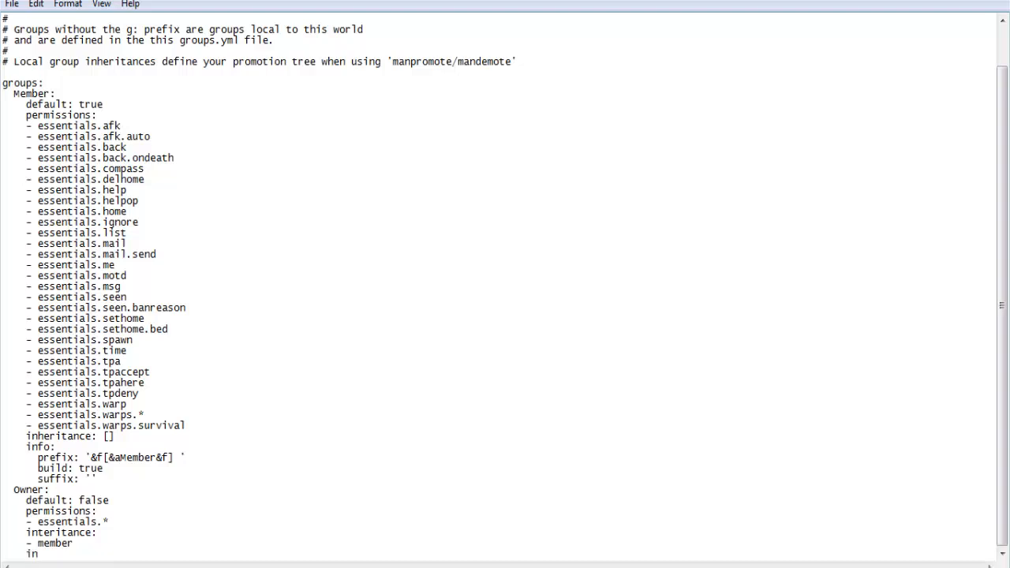
type("info:")
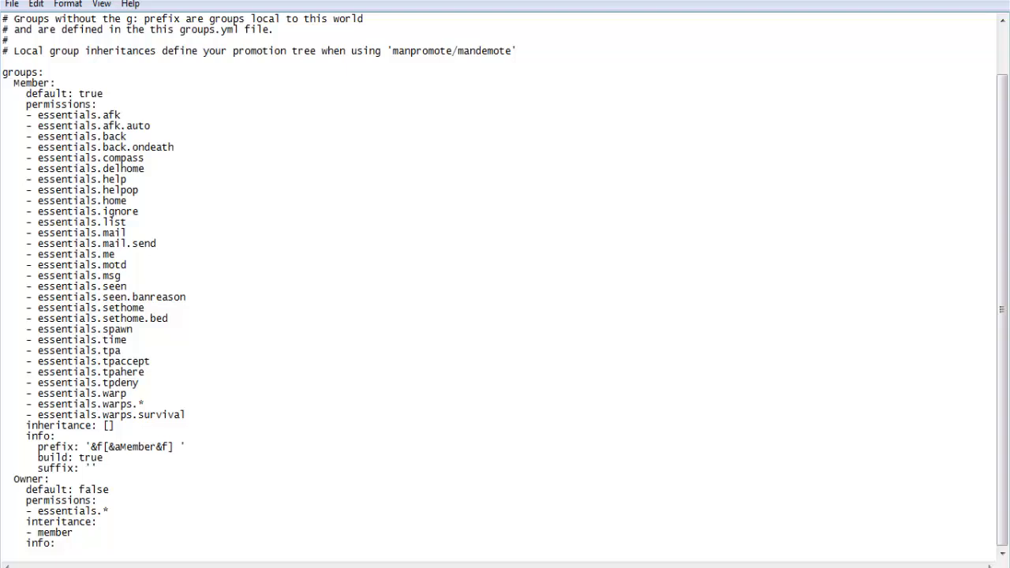
type("prefix: '")
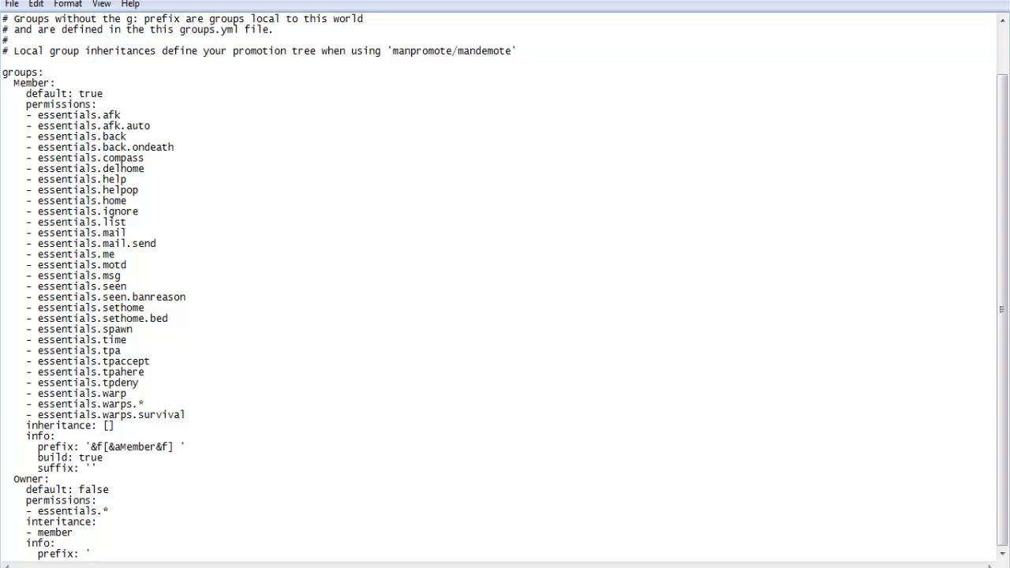
type("&f")
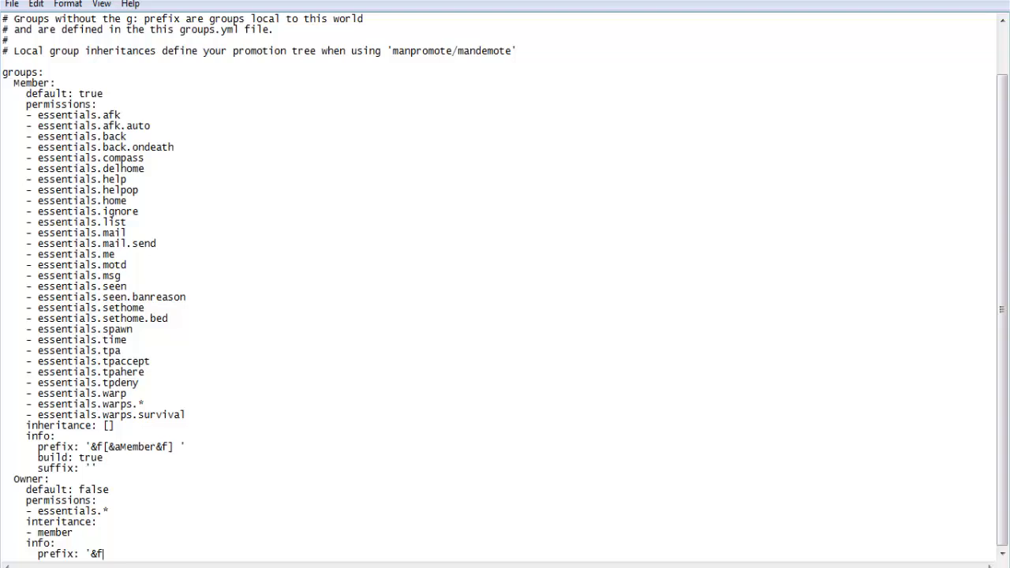
type("]")
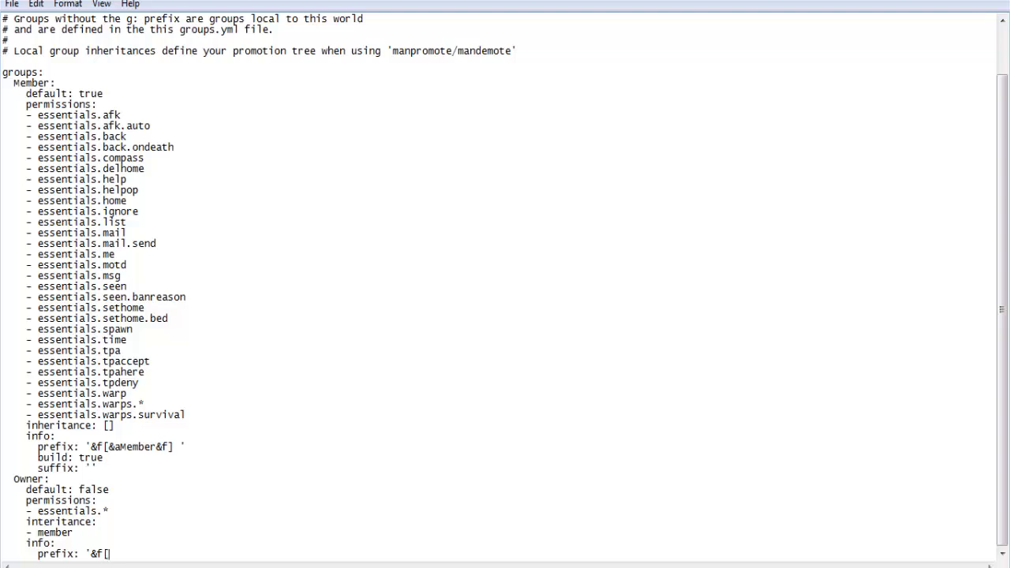
type("&bOwner")
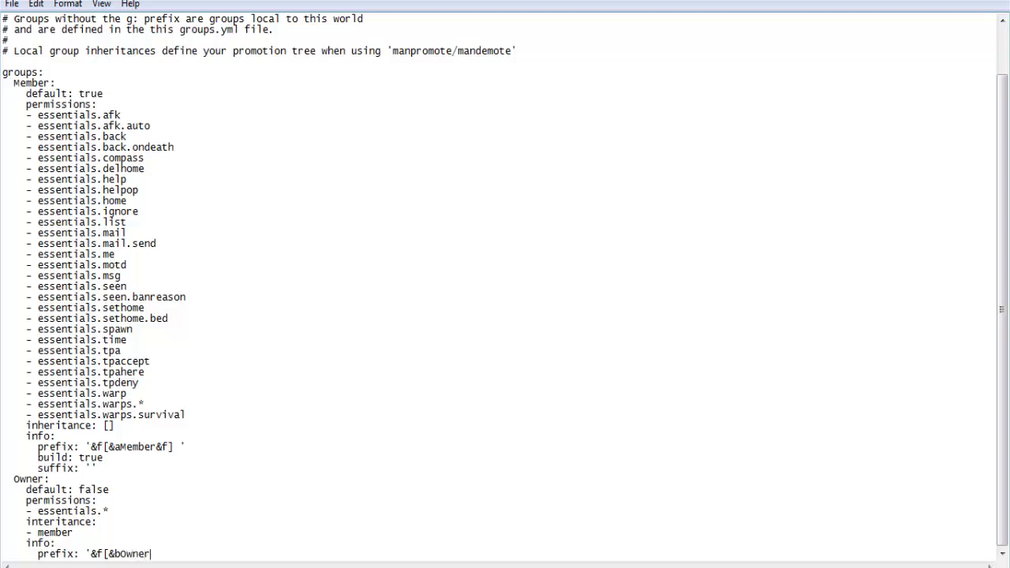
type("&f] '")
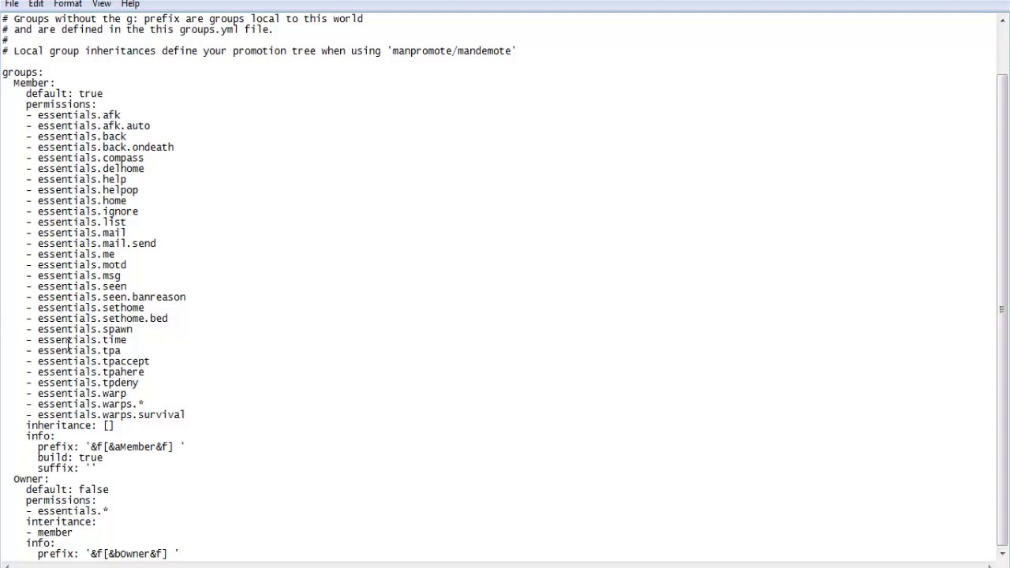
mouse_move(123, 501)
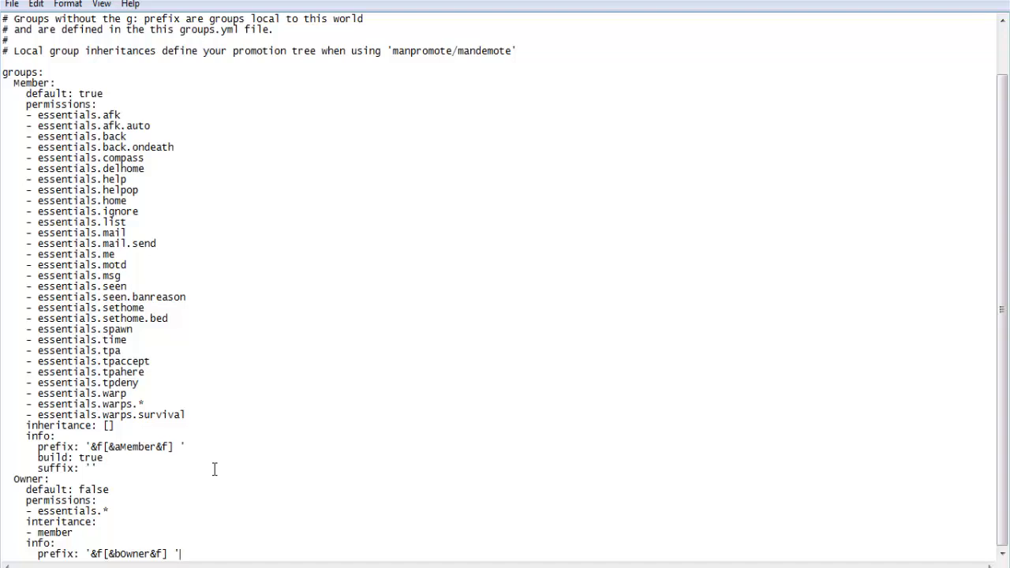
mouse_move(256, 368)
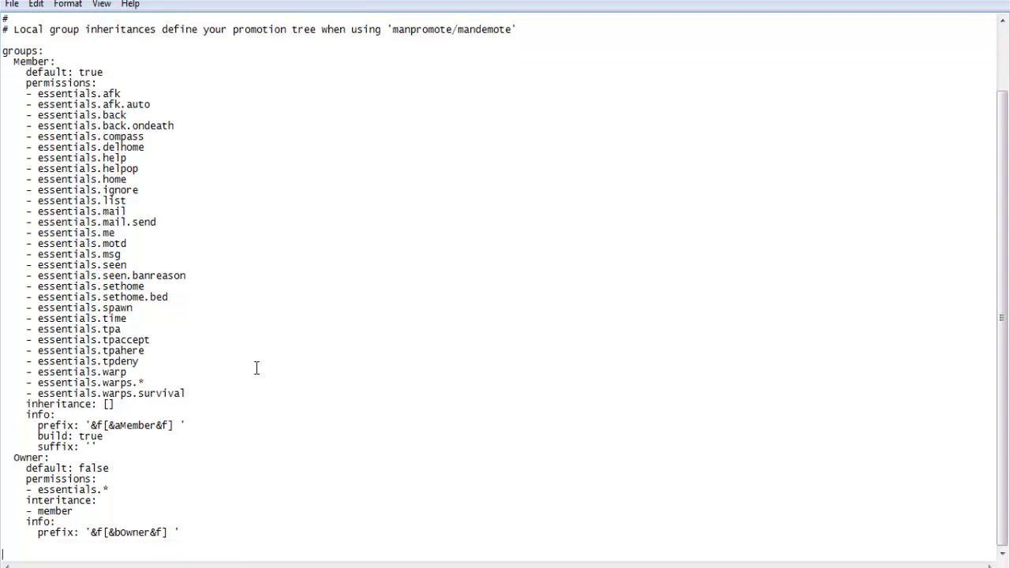
type("op")
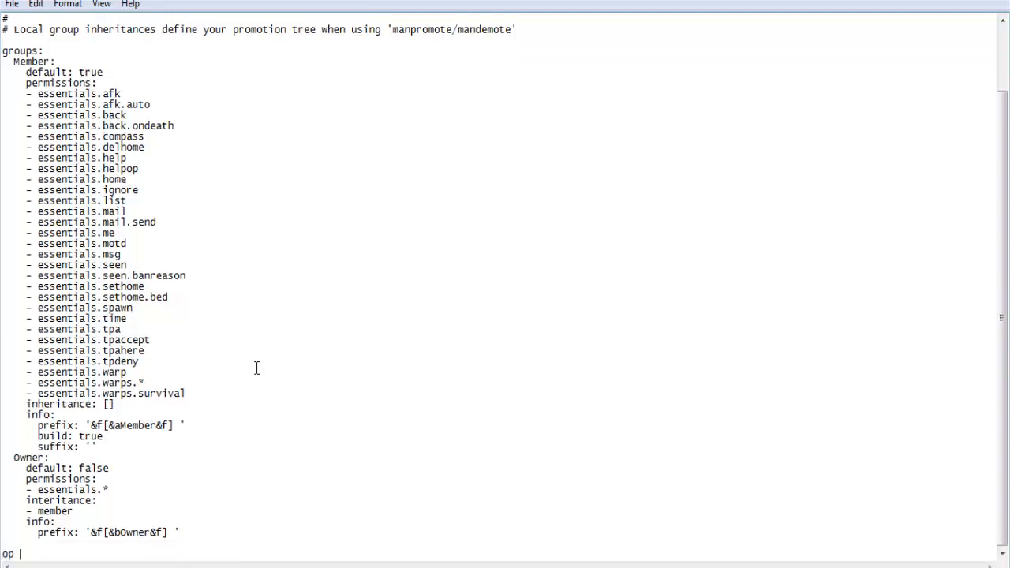
type("username")
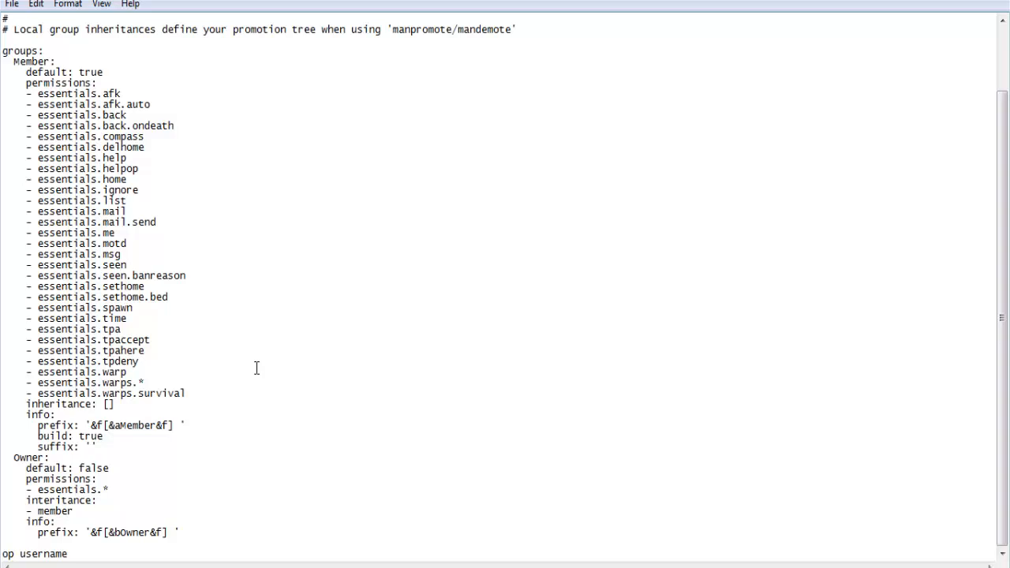
key("BackSpace")
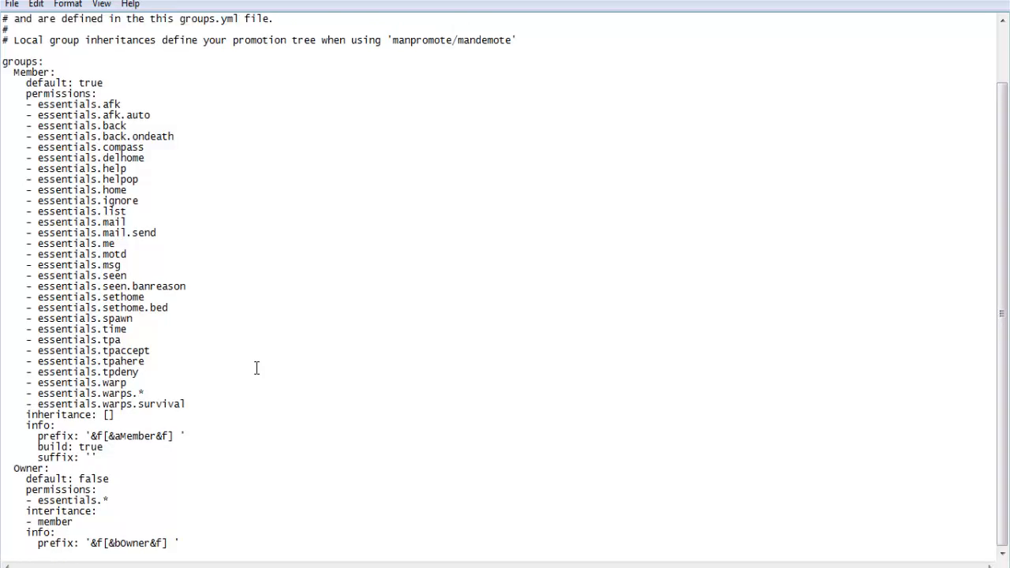
scroll("down", 3)
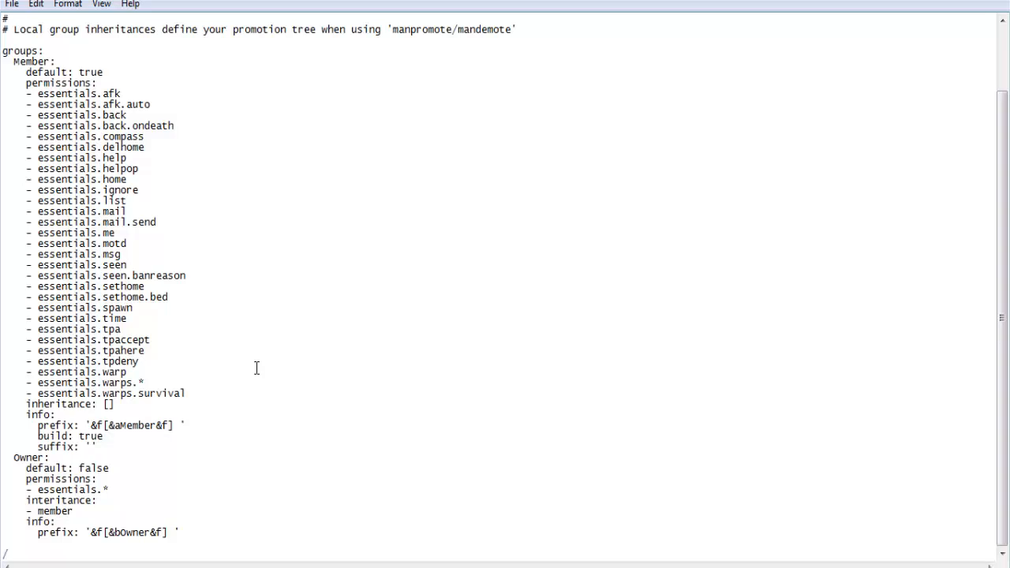
type("op")
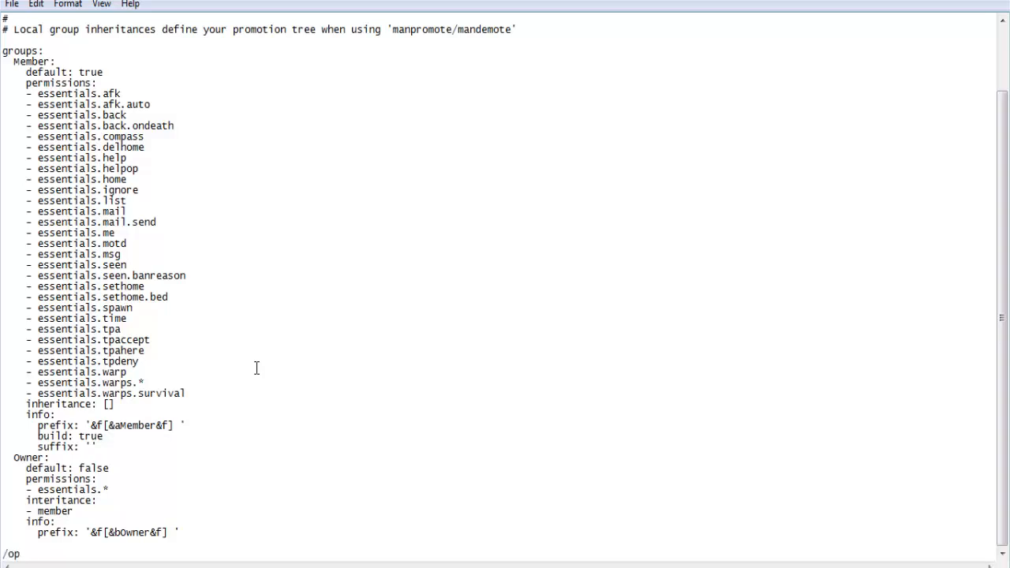
key("Backspace")
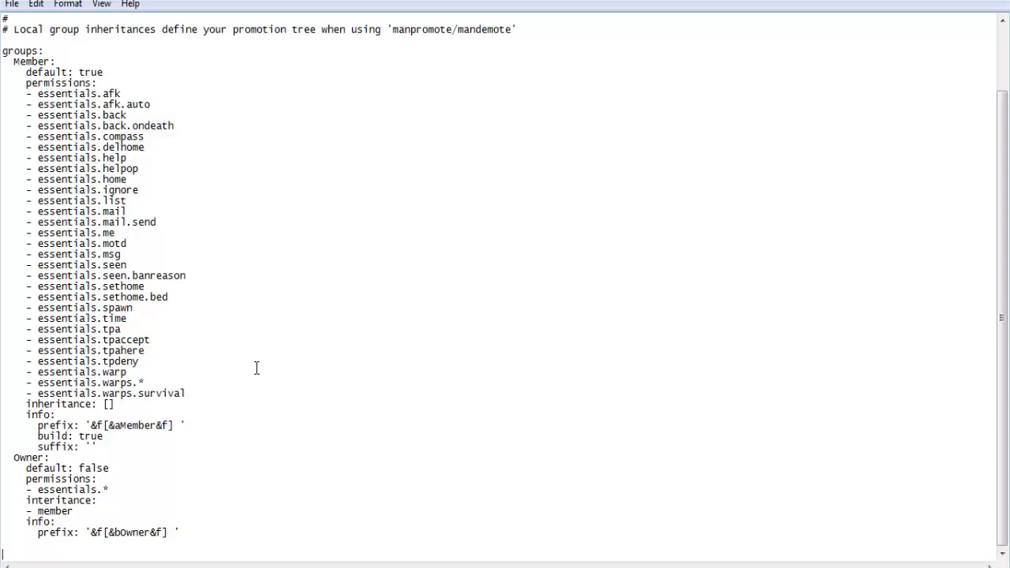
scroll("down", 3)
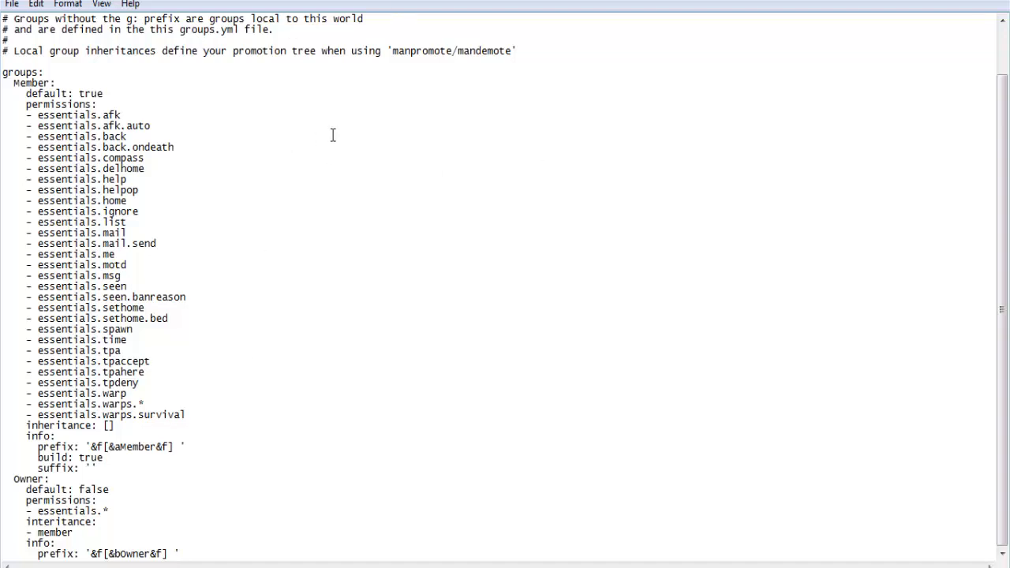
Save the Notepad draft to the Desktop as group.yml.
left_click(11, 5)
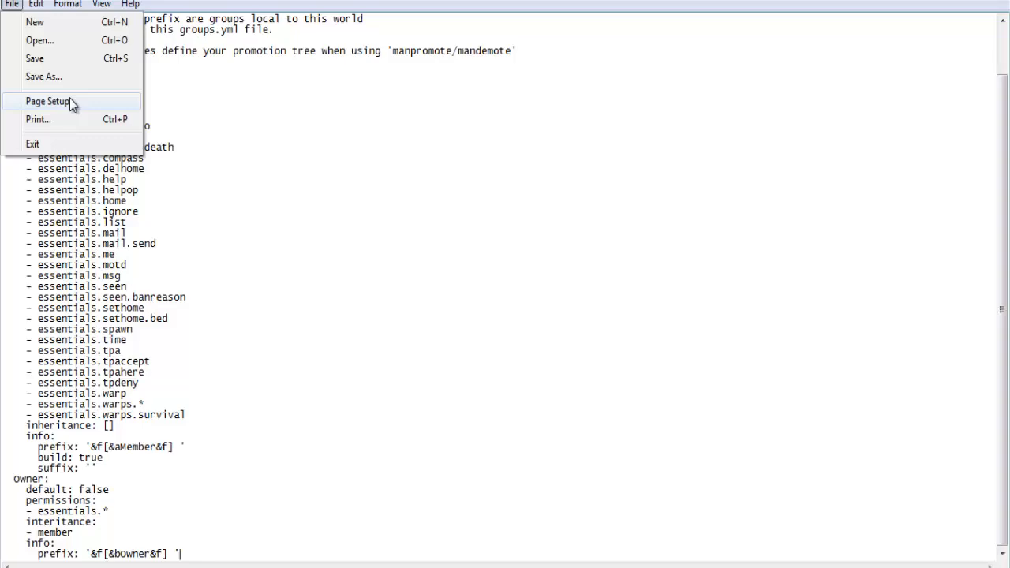
left_click(43, 77)
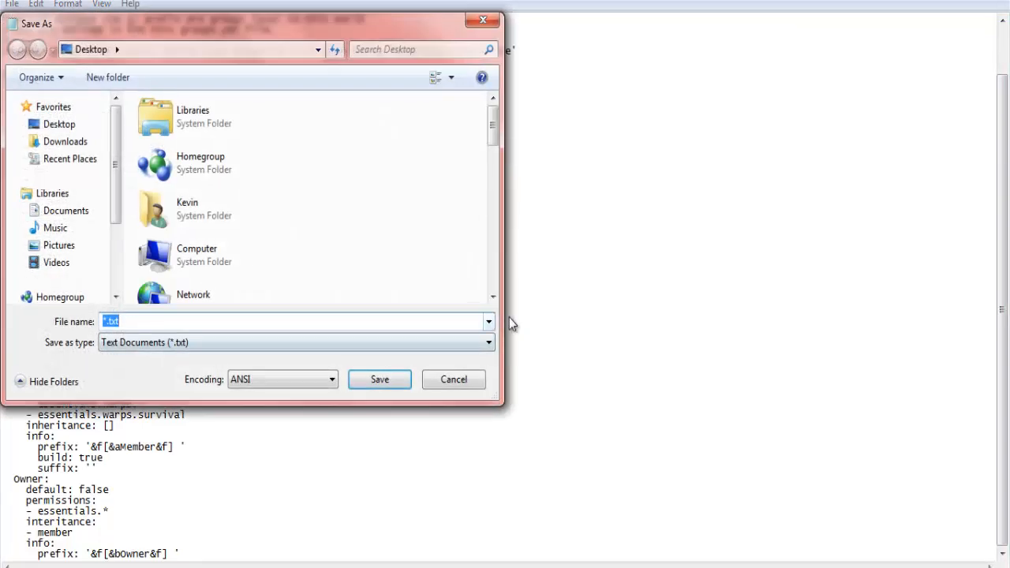
type("group.yml")
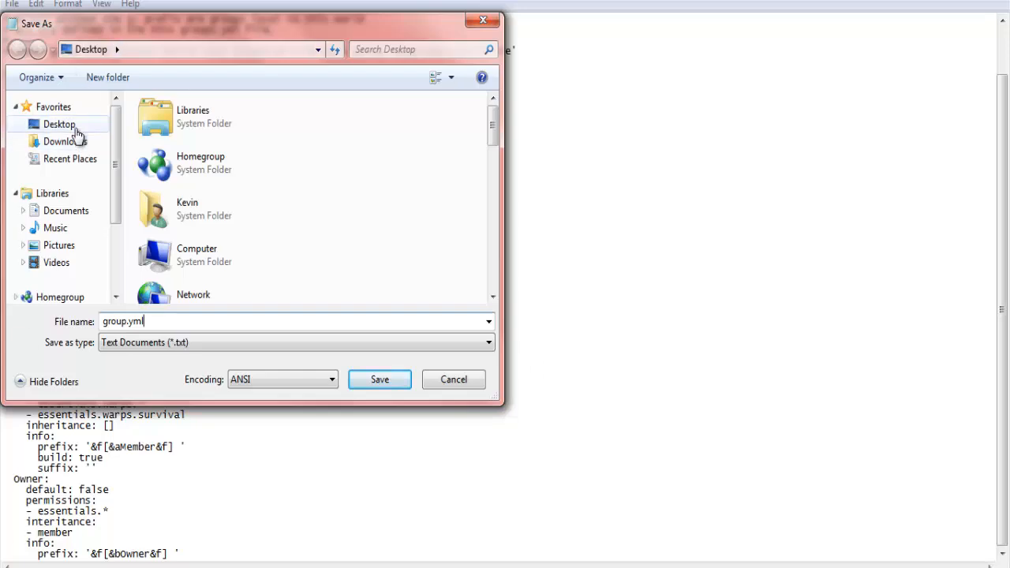
left_click(380, 380)
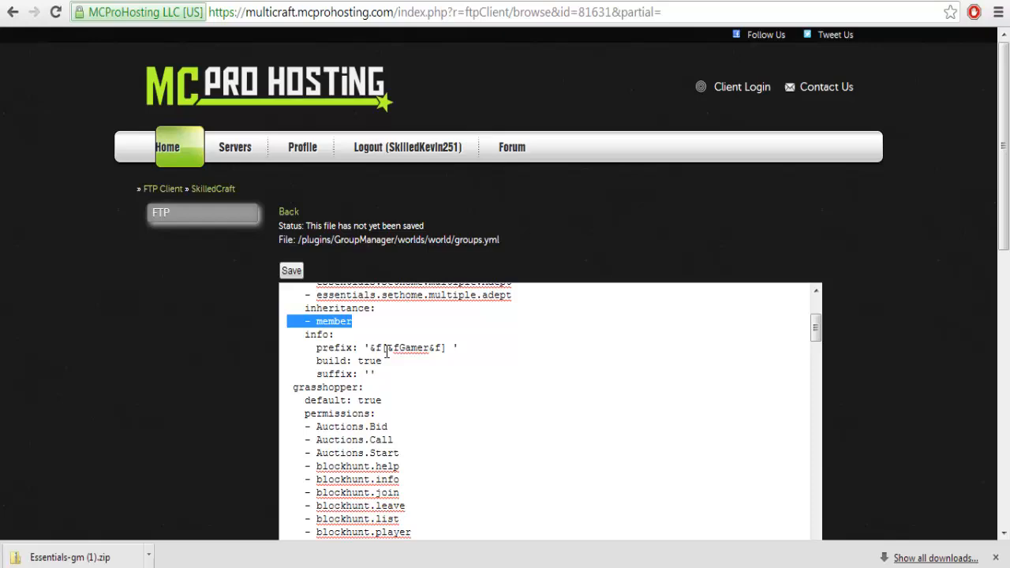
Leave the groups.yml editor and go to the SkilledCraft server overview.
left_click(289, 212)
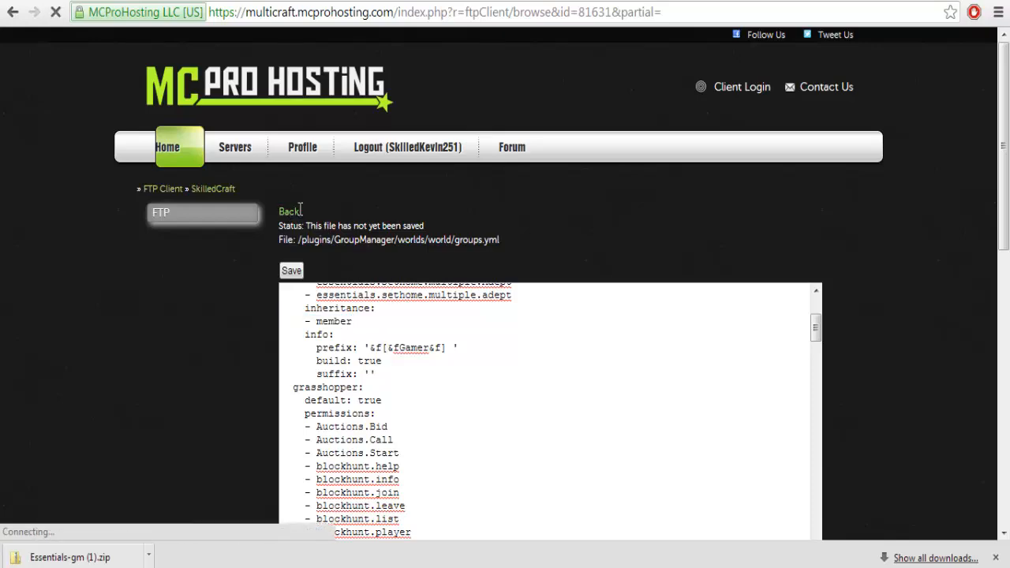
left_click(290, 210)
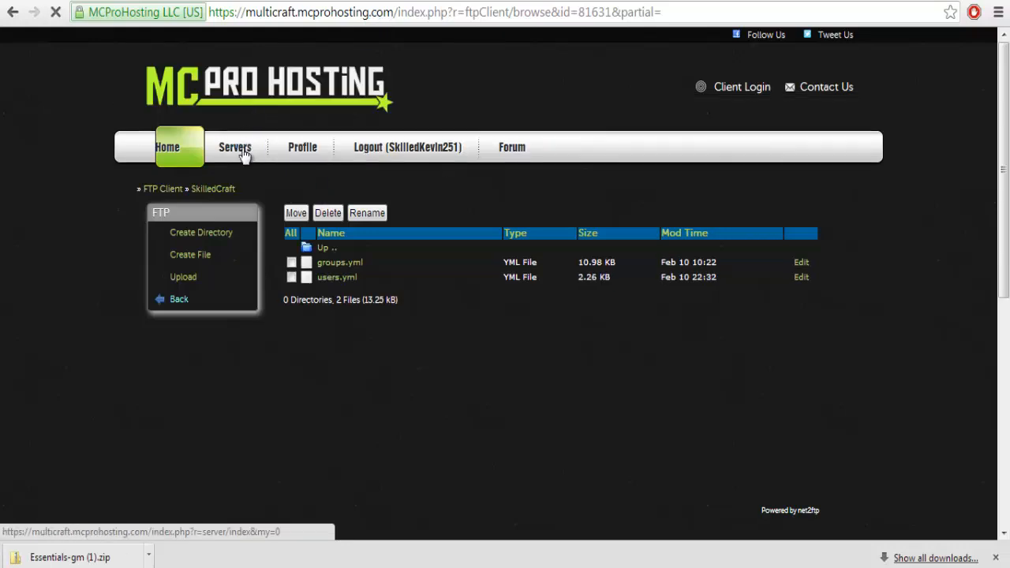
left_click(235, 147)
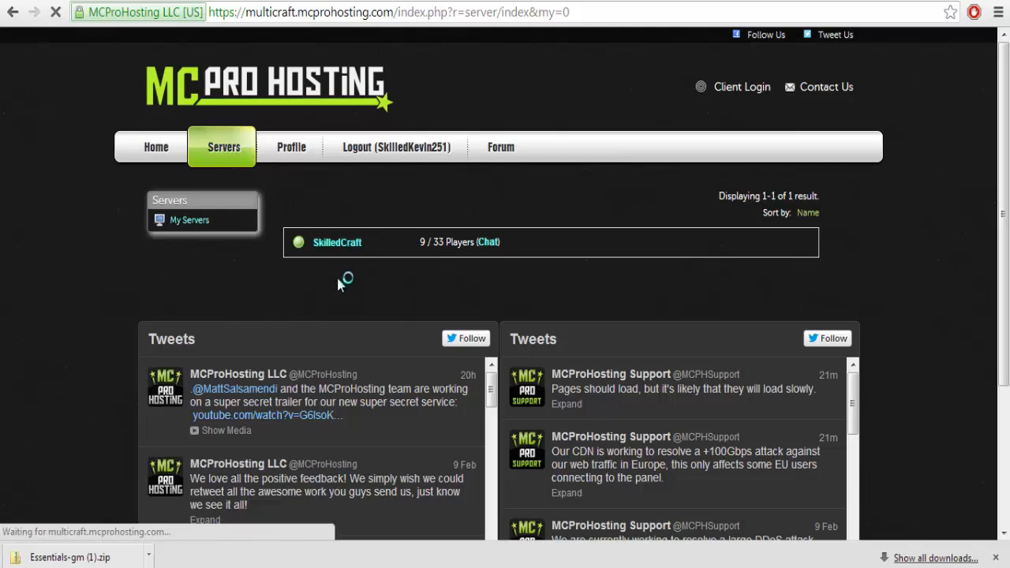
left_click(337, 242)
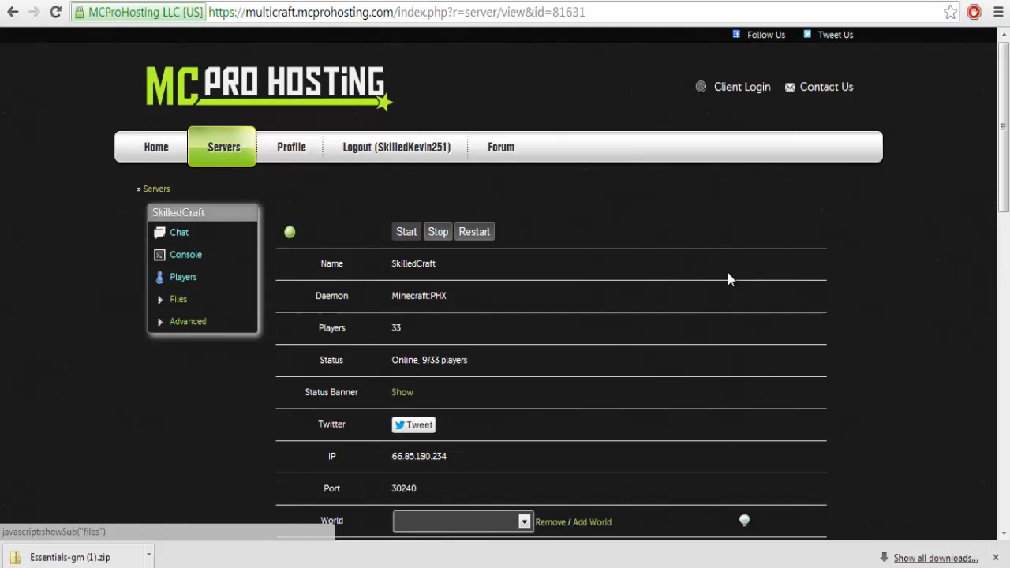
mouse_move(603, 489)
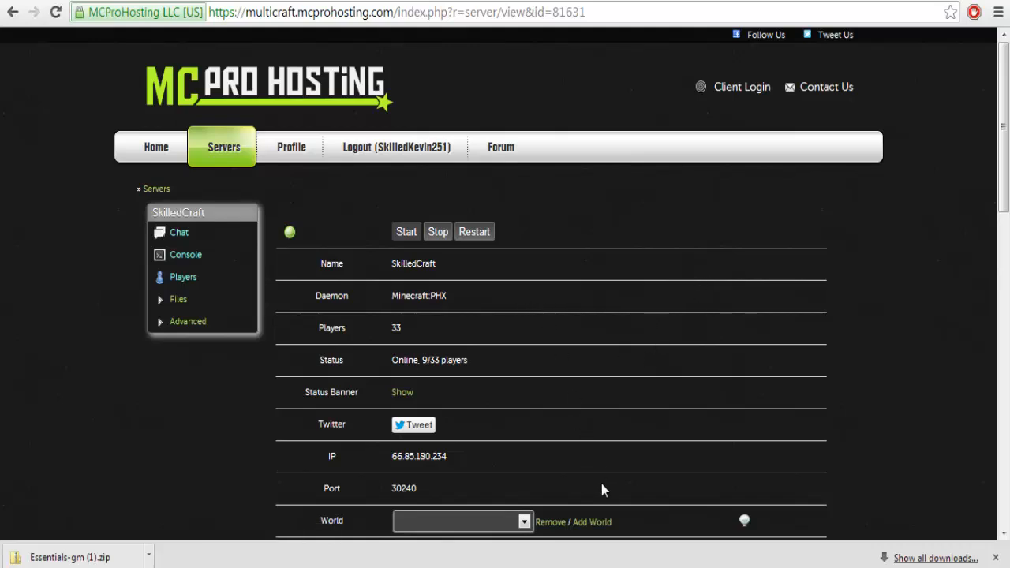
mouse_move(591, 522)
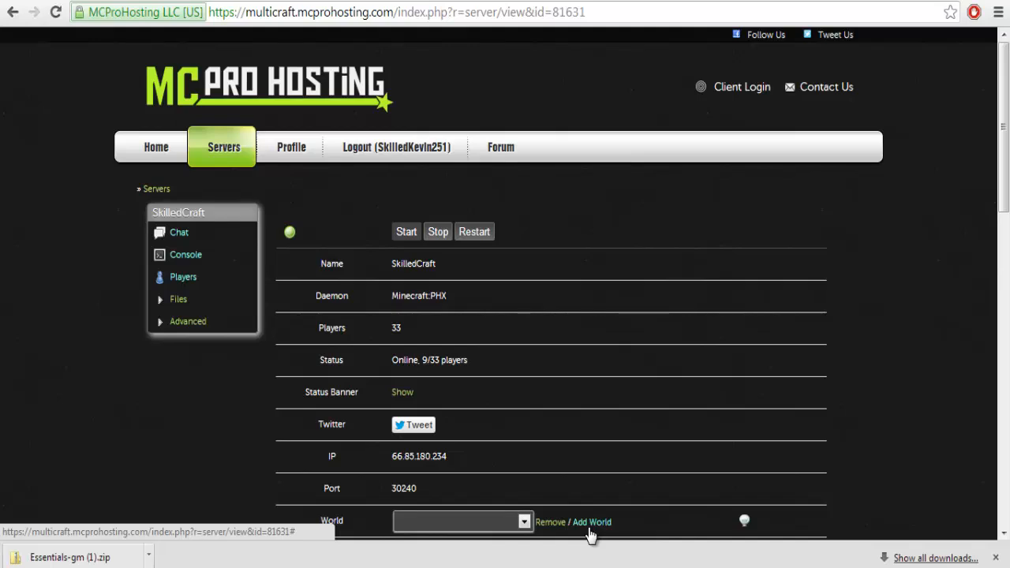
mouse_move(726, 460)
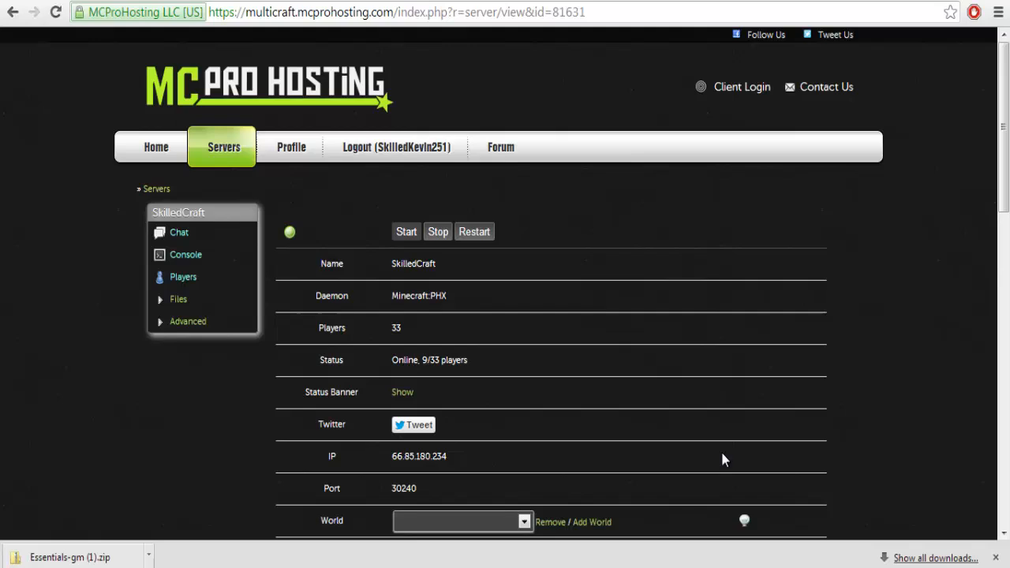
mouse_move(733, 488)
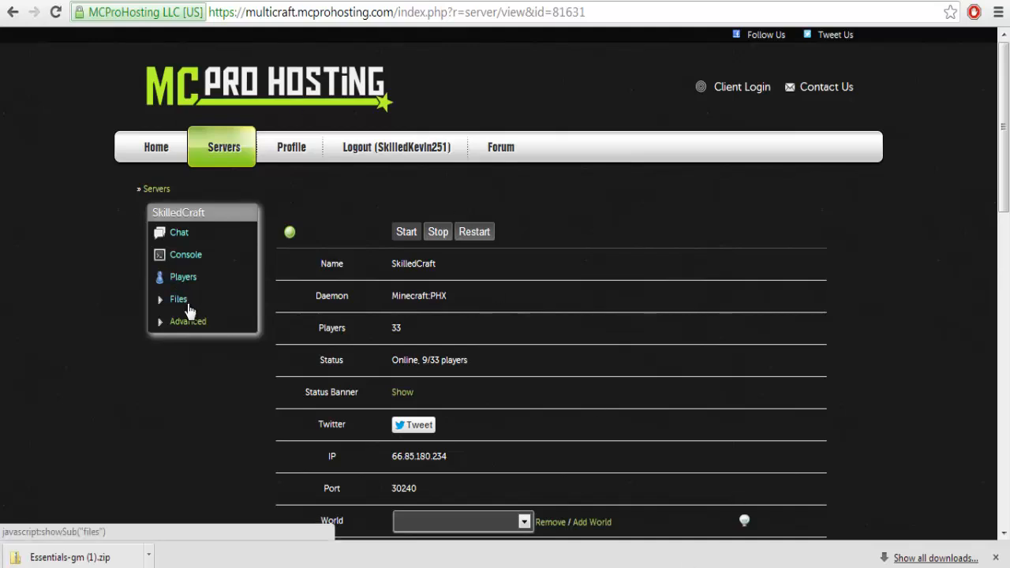
Expand the SkilledCraft Files menu to show config files, Bukkit plugins, FTP access and backup.
left_click(179, 298)
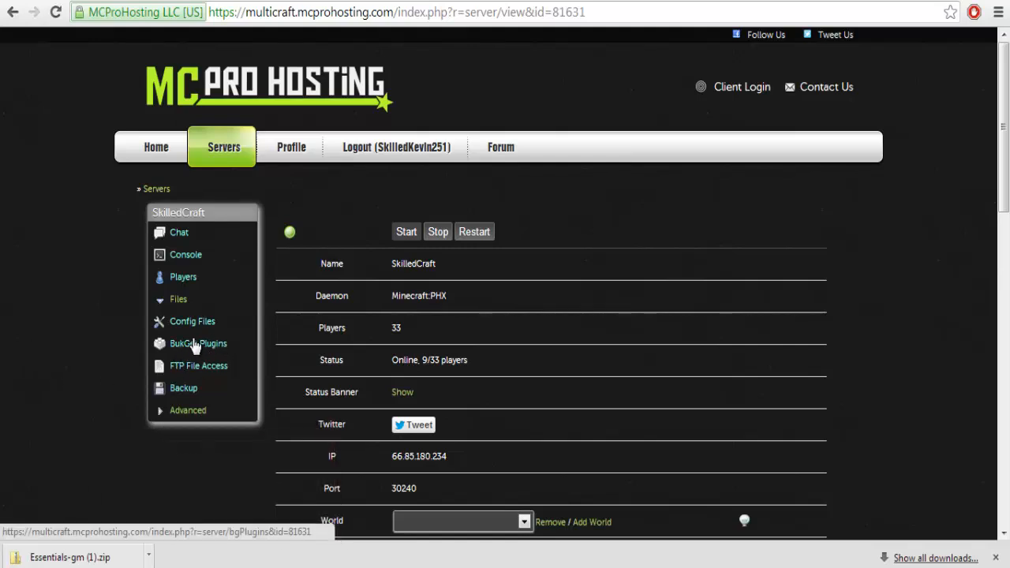
mouse_move(218, 357)
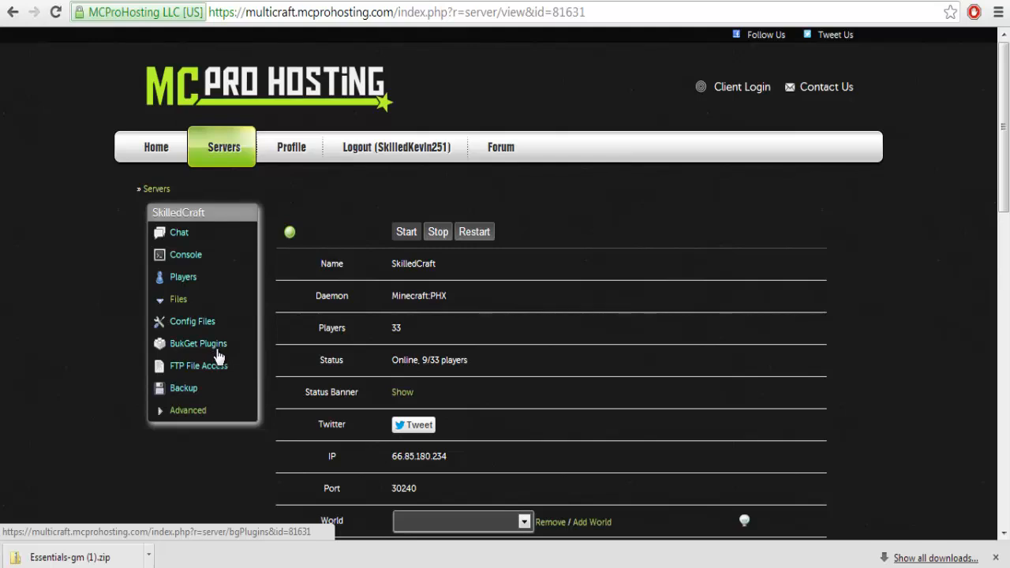